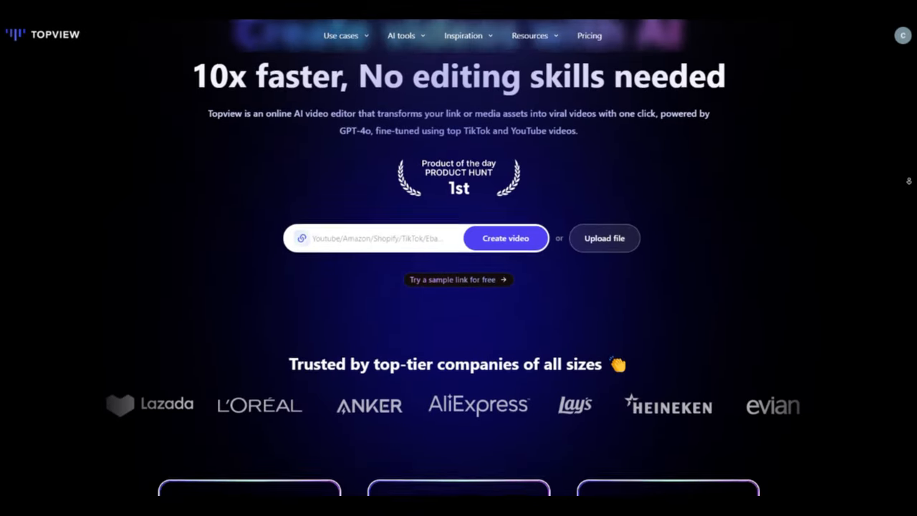
- Scroll through the TopView homepage, highlighting the realistic AI avatars description along the way
{"action": "scroll", "scroll_direction": "down", "scroll_amount": 3}
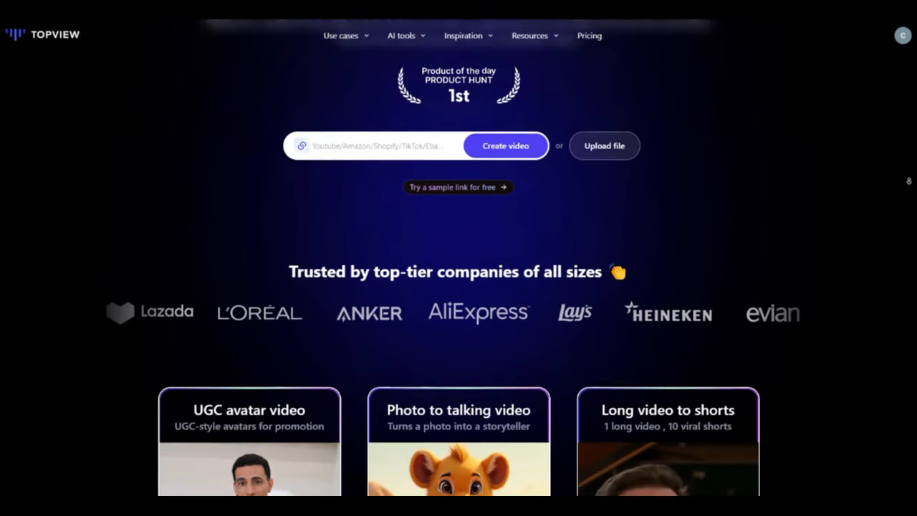
{"action": "scroll", "scroll_direction": "down", "scroll_amount": 3}
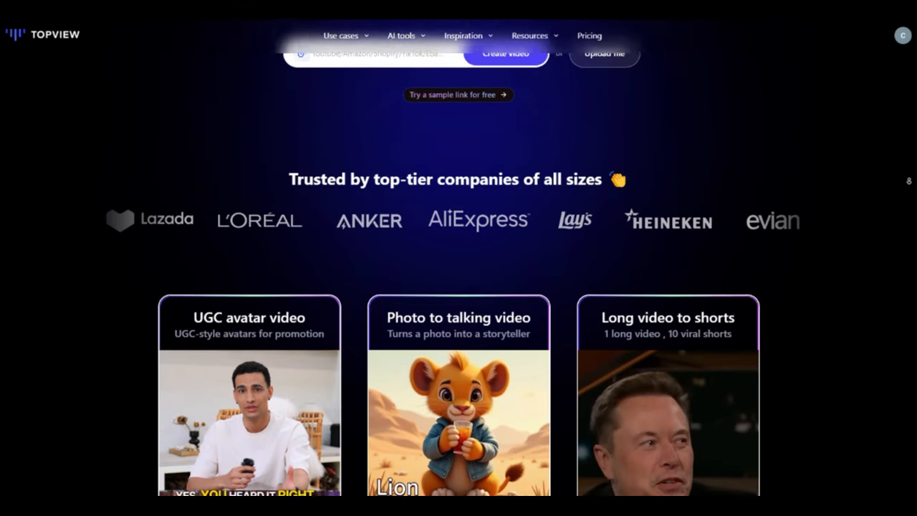
{"action": "scroll", "scroll_direction": "down", "scroll_amount": 3}
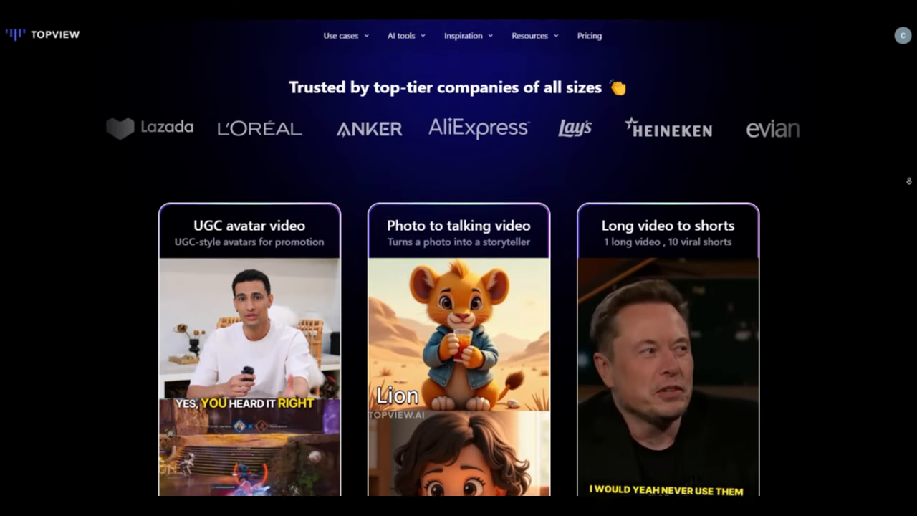
{"action": "scroll", "scroll_direction": "down", "scroll_amount": 3}
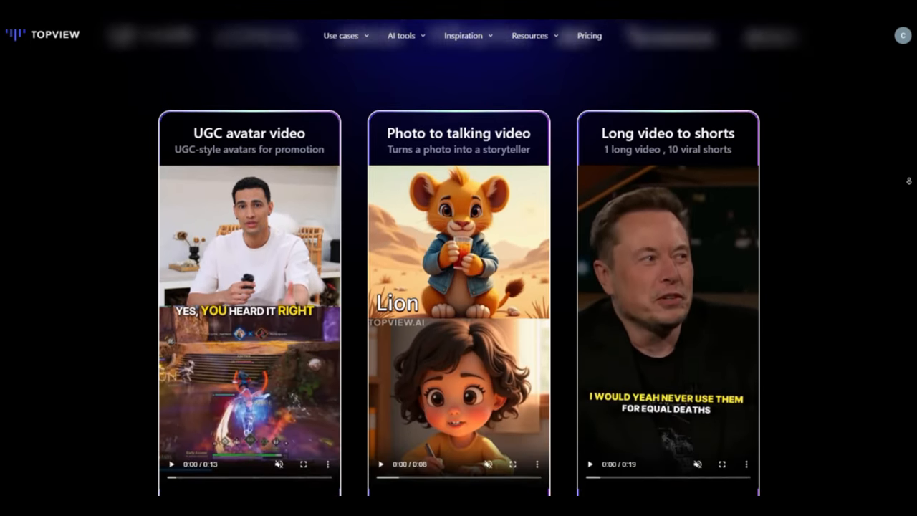
{"action": "scroll", "scroll_direction": "down", "scroll_amount": 3}
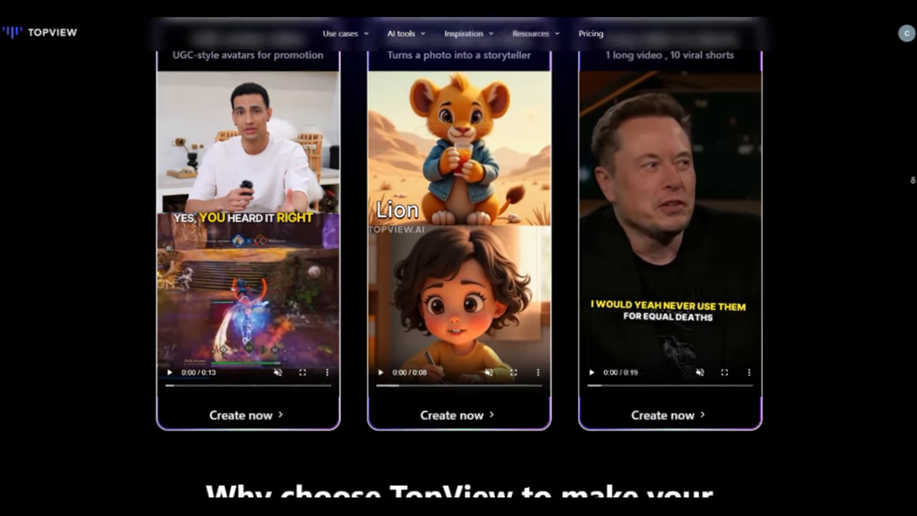
{"action": "scroll", "scroll_direction": "down", "scroll_amount": 3}
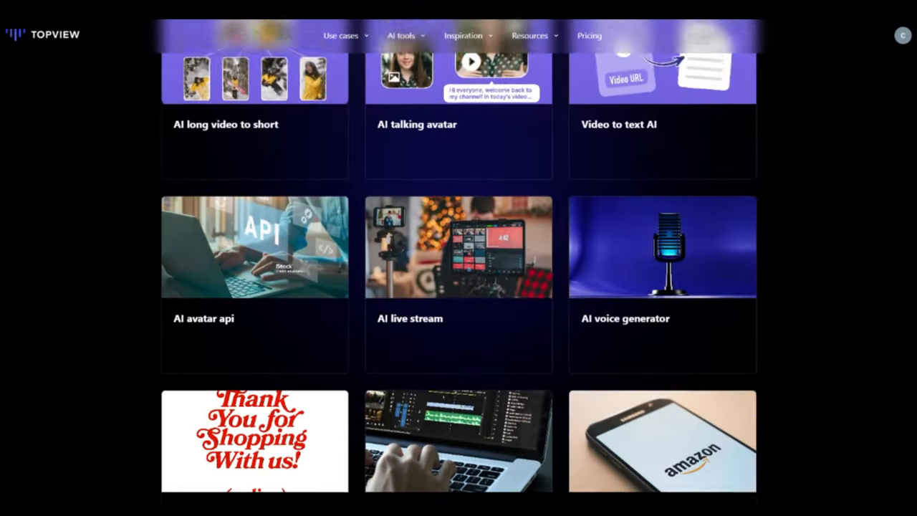
{"action": "scroll", "scroll_direction": "down", "scroll_amount": 3}
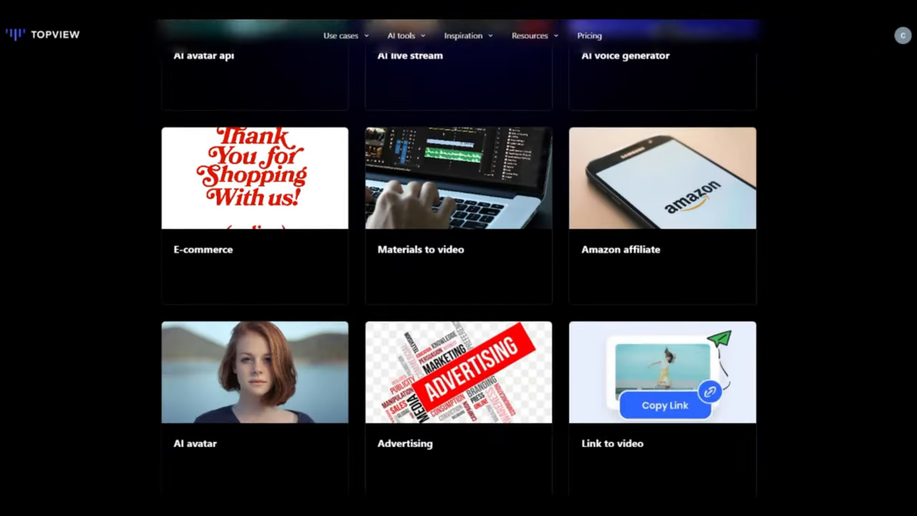
{"action": "scroll", "scroll_direction": "down", "scroll_amount": 3}
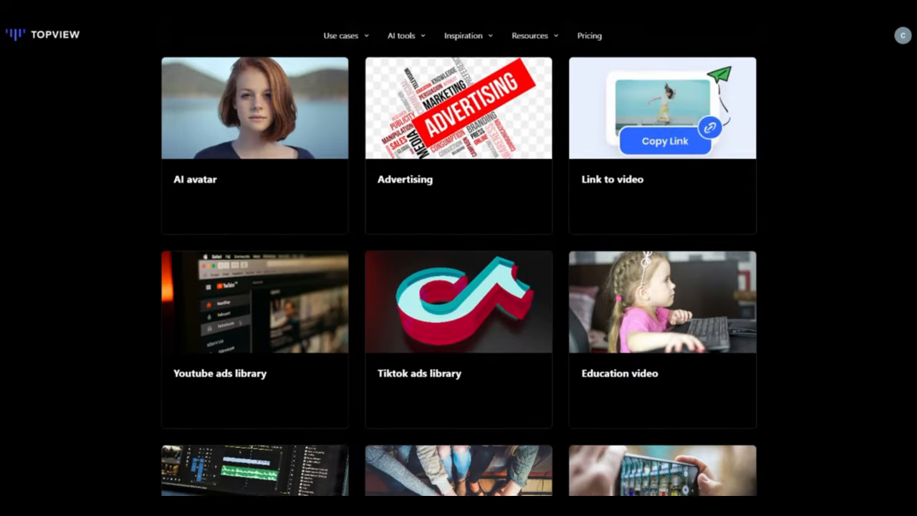
{"action": "scroll", "scroll_direction": "down", "scroll_amount": 3}
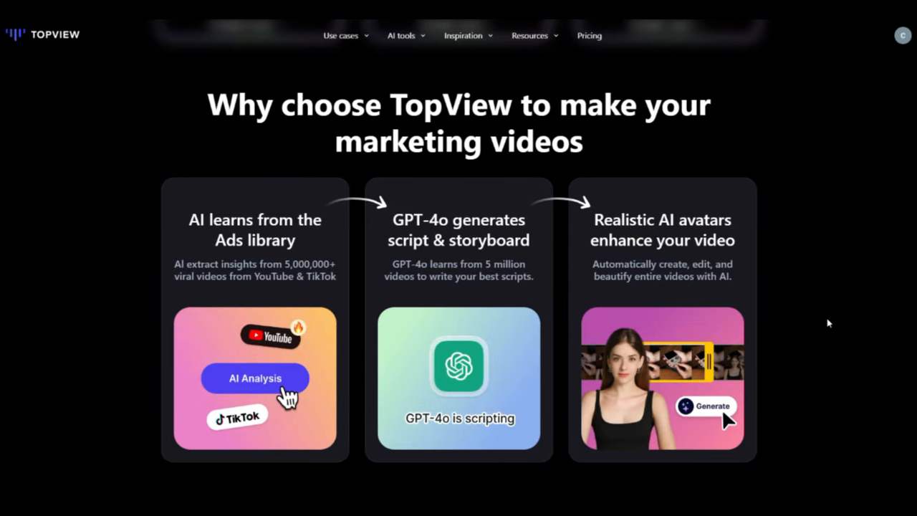
{"action": "left_click_drag", "start_coordinate": [175, 263], "coordinate": [236, 263]}
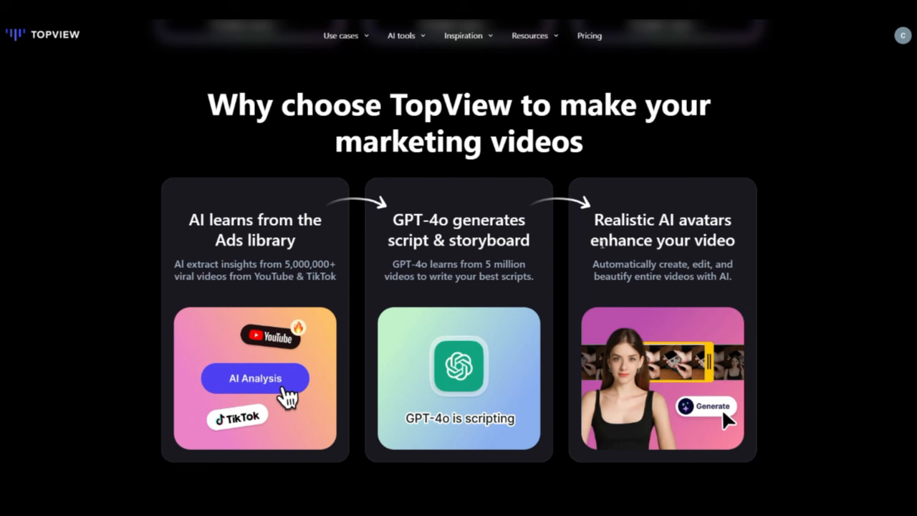
{"action": "left_click_drag", "start_coordinate": [596, 219], "coordinate": [706, 263]}
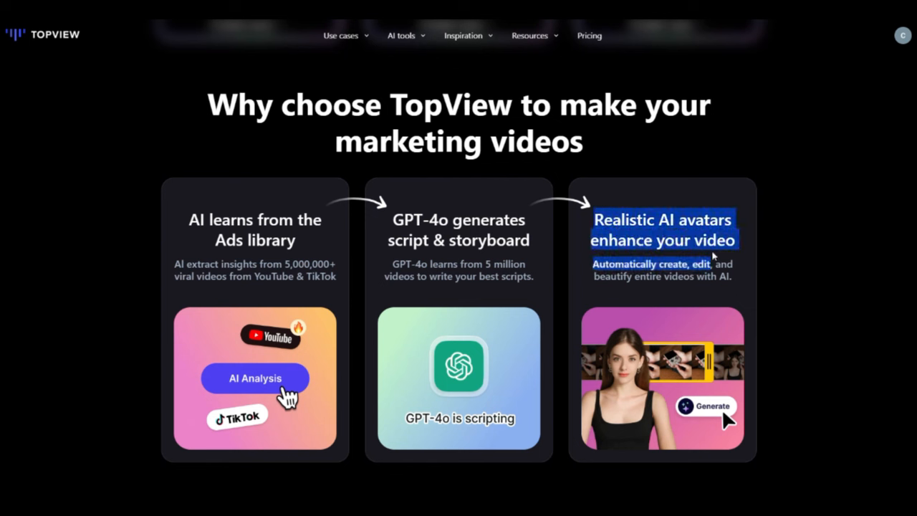
{"action": "scroll", "scroll_direction": "down", "scroll_amount": 3}
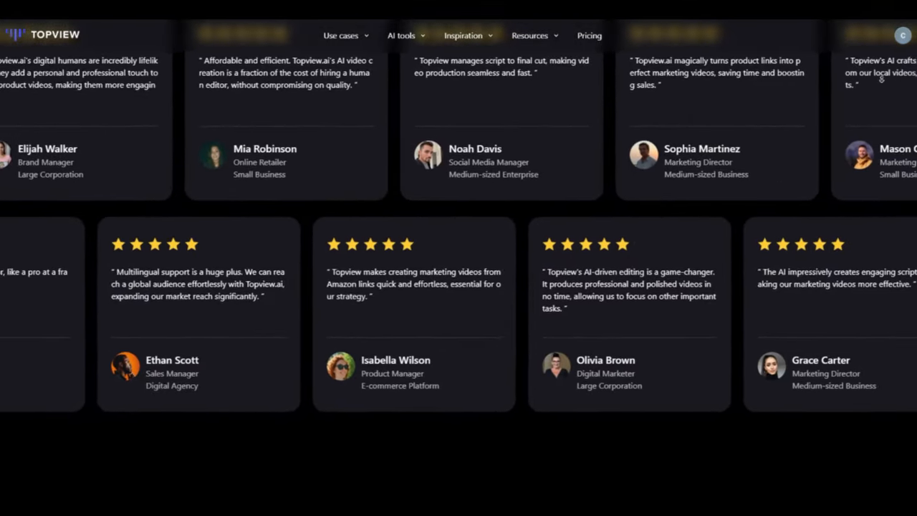
{"action": "scroll", "scroll_direction": "down", "scroll_amount": 3}
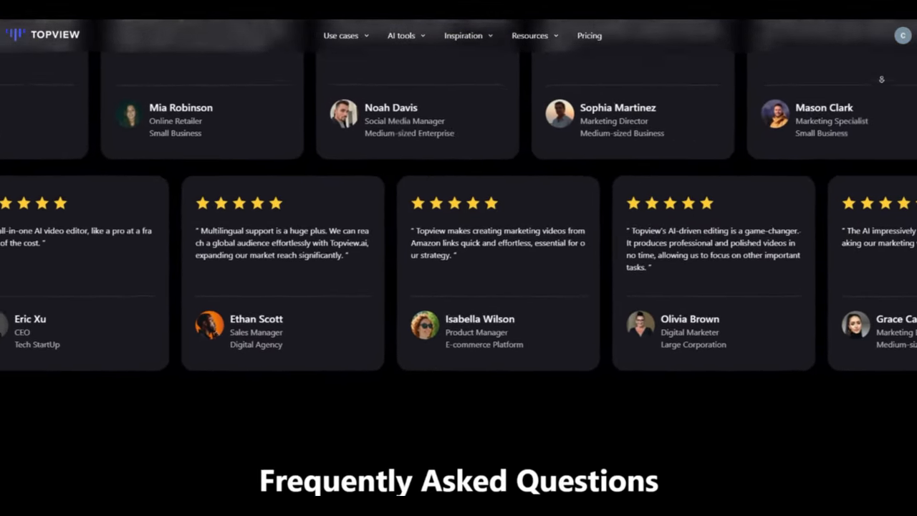
{"action": "scroll", "scroll_direction": "up", "scroll_amount": 3}
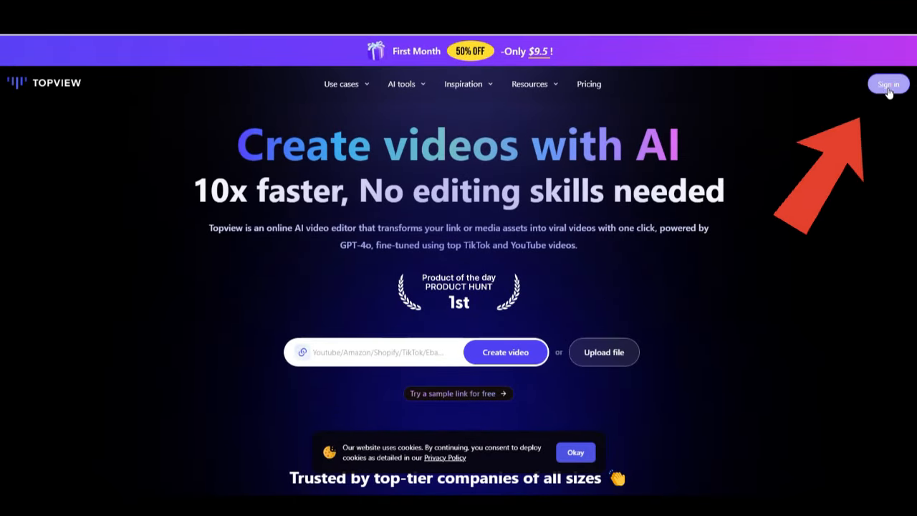
- Bring up the Log in to Topview dialog from Sign in at the top right
{"action": "left_click", "coordinate": [888, 84]}
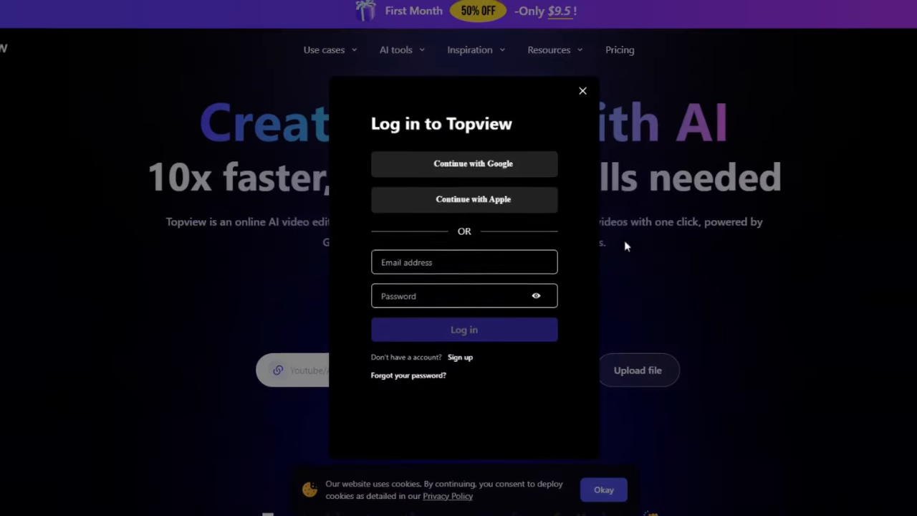
{"action": "mouse_move", "coordinate": [464, 200]}
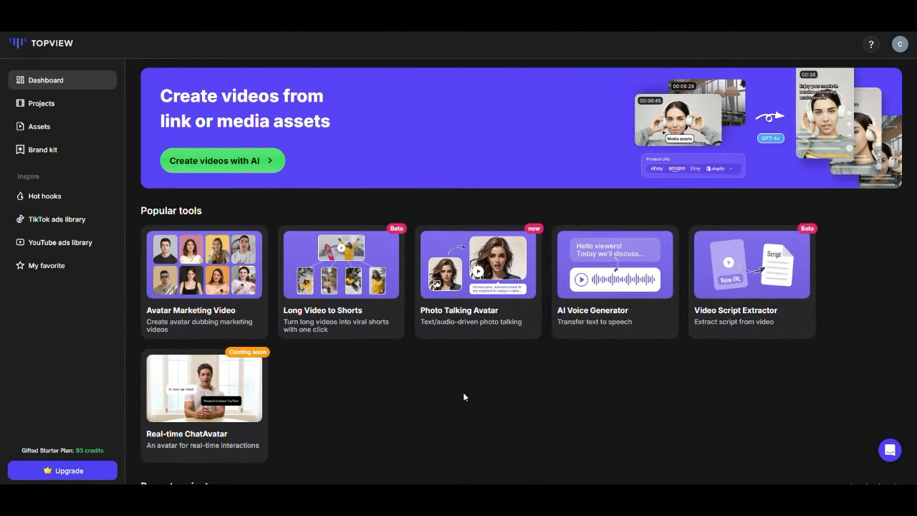
{"action": "mouse_move", "coordinate": [66, 102]}
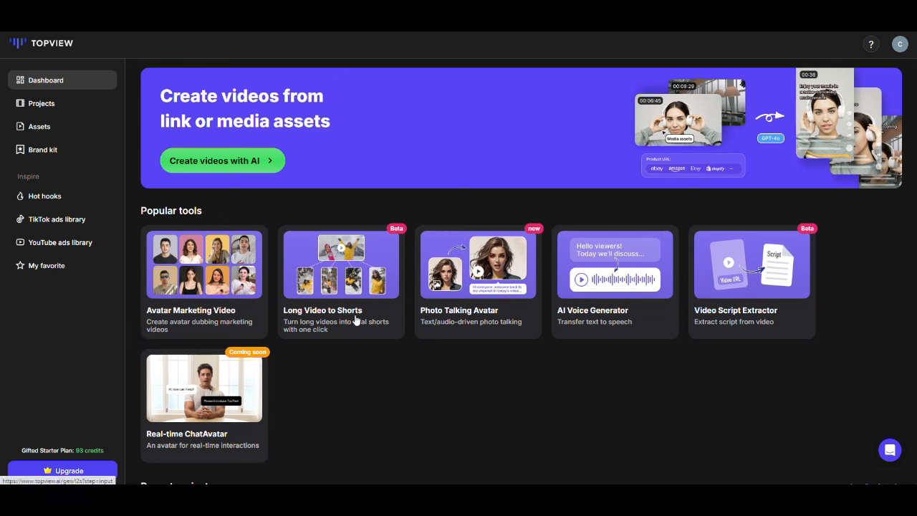
{"action": "mouse_move", "coordinate": [430, 329]}
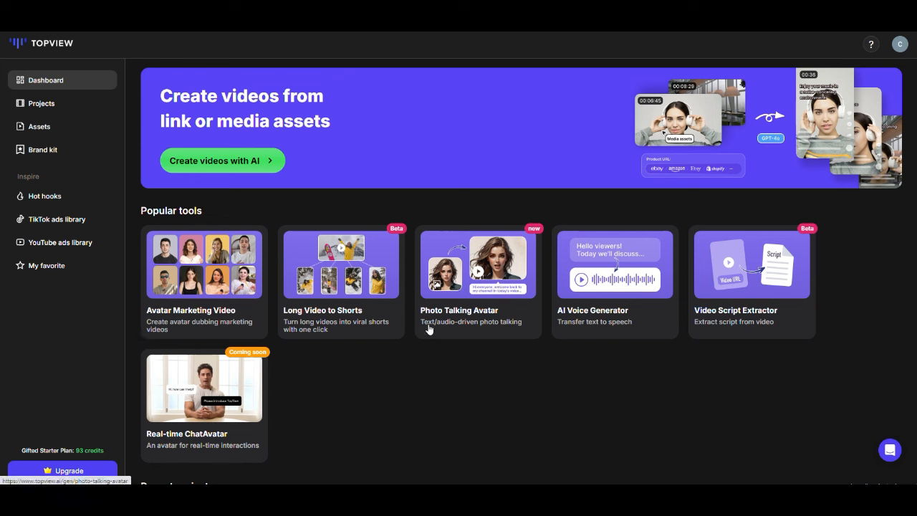
{"action": "mouse_move", "coordinate": [477, 321]}
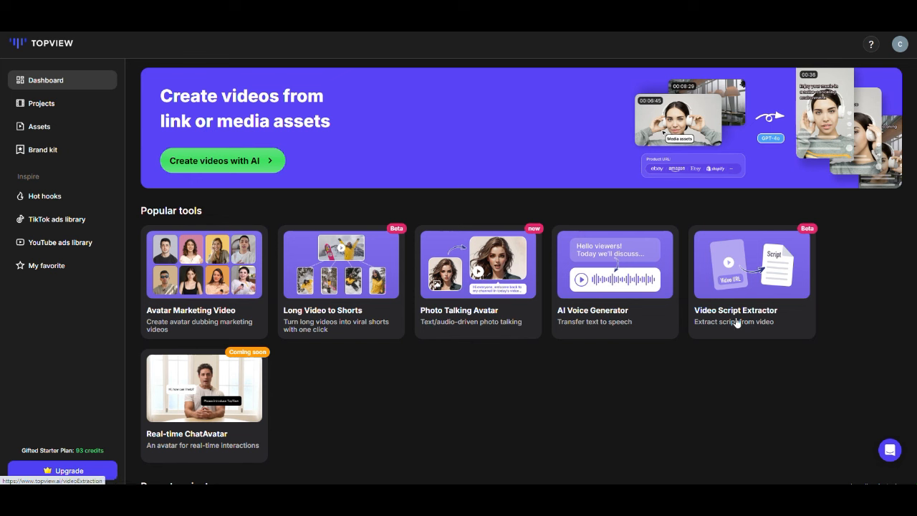
{"action": "mouse_move", "coordinate": [193, 442]}
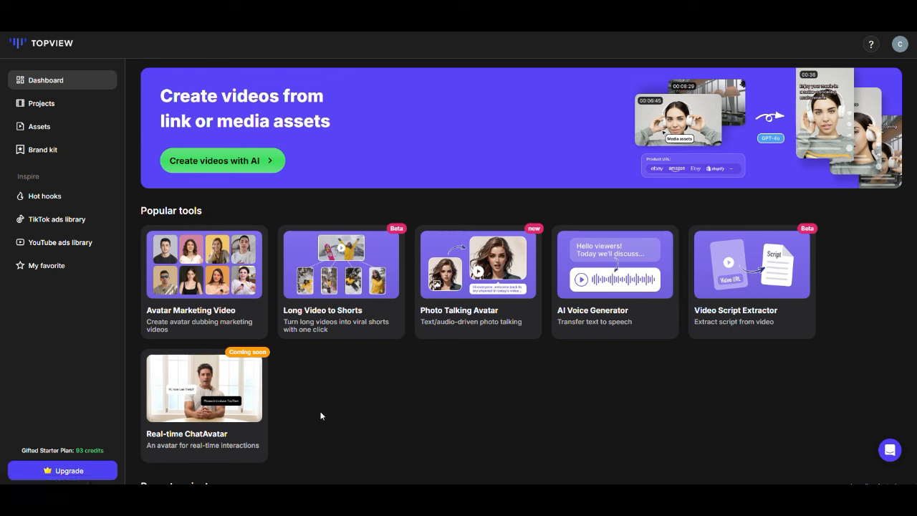
{"action": "mouse_move", "coordinate": [179, 321]}
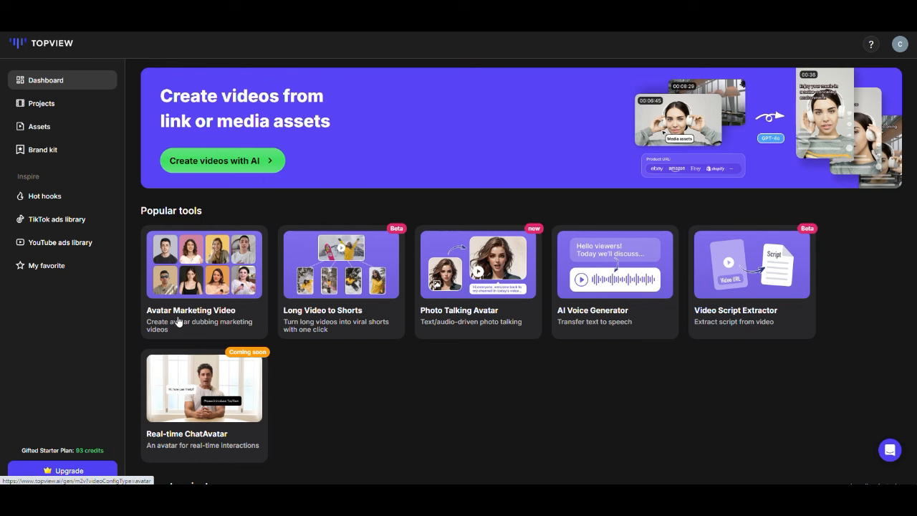
- Create an Avatar Marketing Video with the first presenter, a man in a light shirt, as the avatar
{"action": "left_click", "coordinate": [204, 263]}
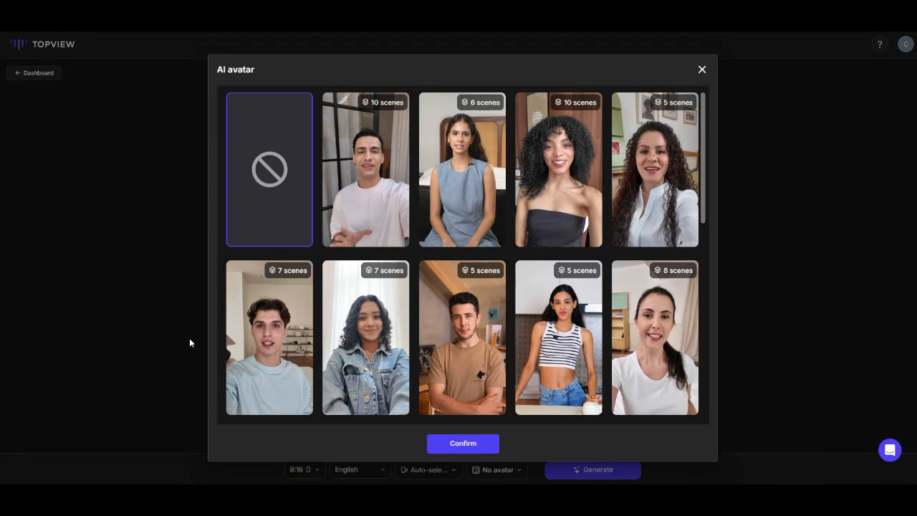
{"action": "left_click", "coordinate": [365, 169]}
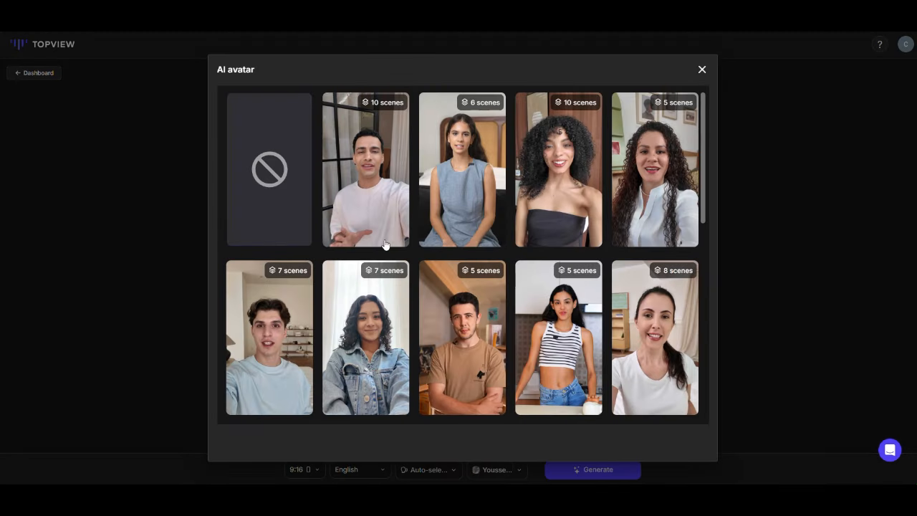
{"action": "scroll", "scroll_direction": "down", "scroll_amount": 3}
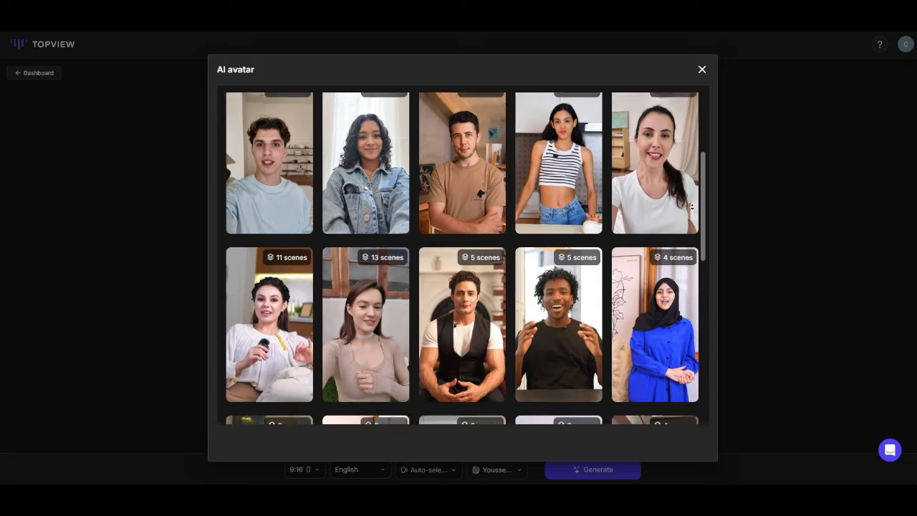
{"action": "scroll", "scroll_direction": "down", "scroll_amount": 3}
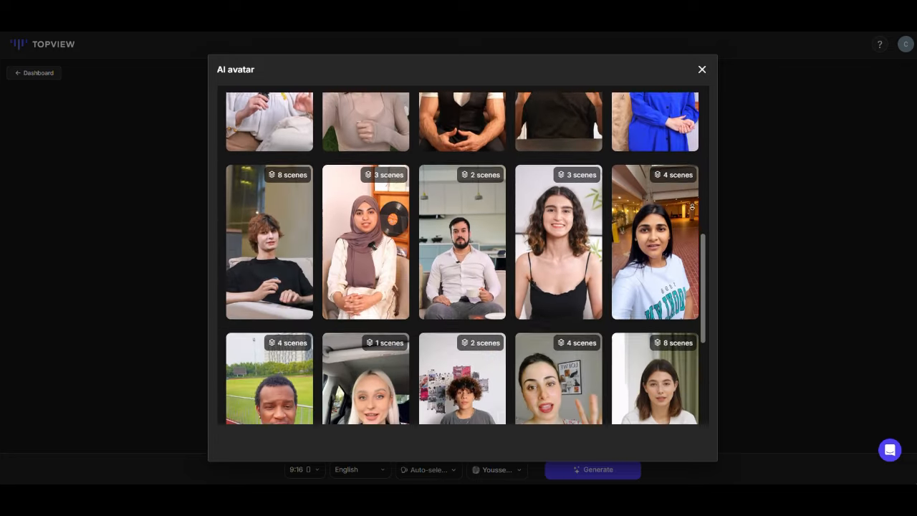
{"action": "scroll", "scroll_direction": "down", "scroll_amount": 3}
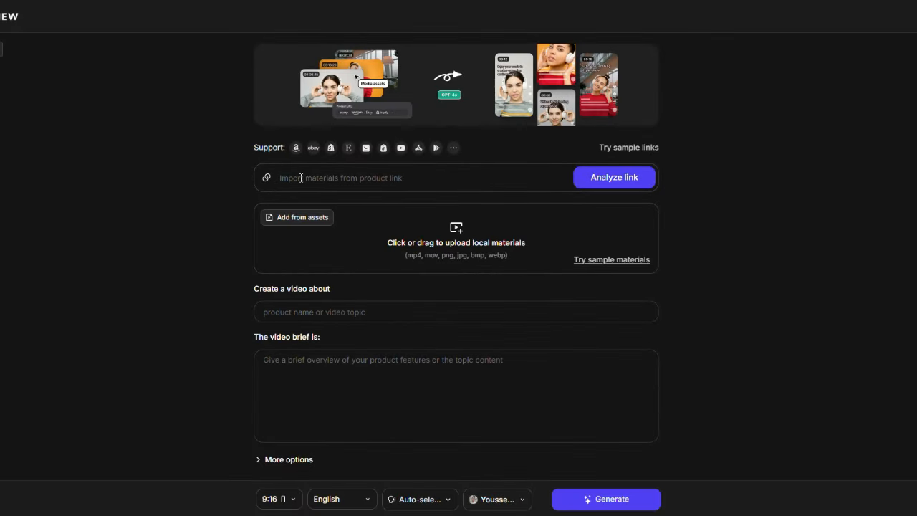
{"action": "mouse_move", "coordinate": [295, 147]}
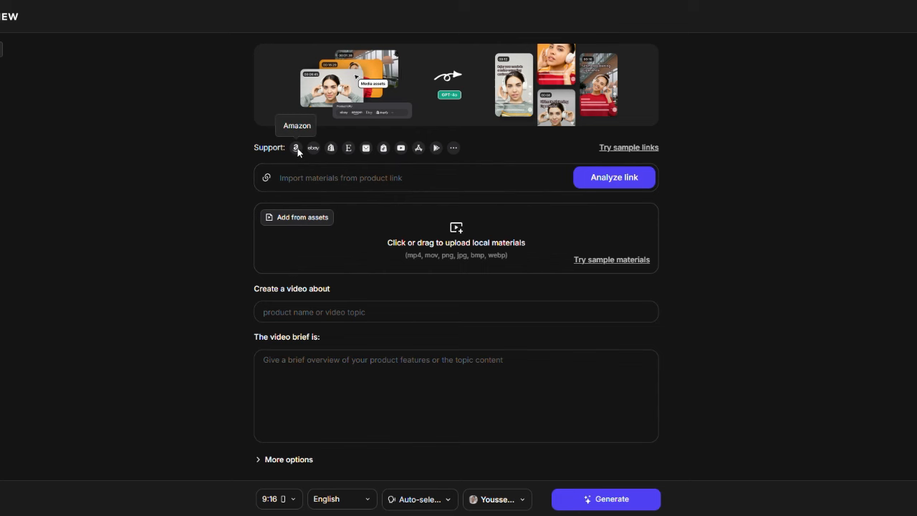
{"action": "mouse_move", "coordinate": [330, 148]}
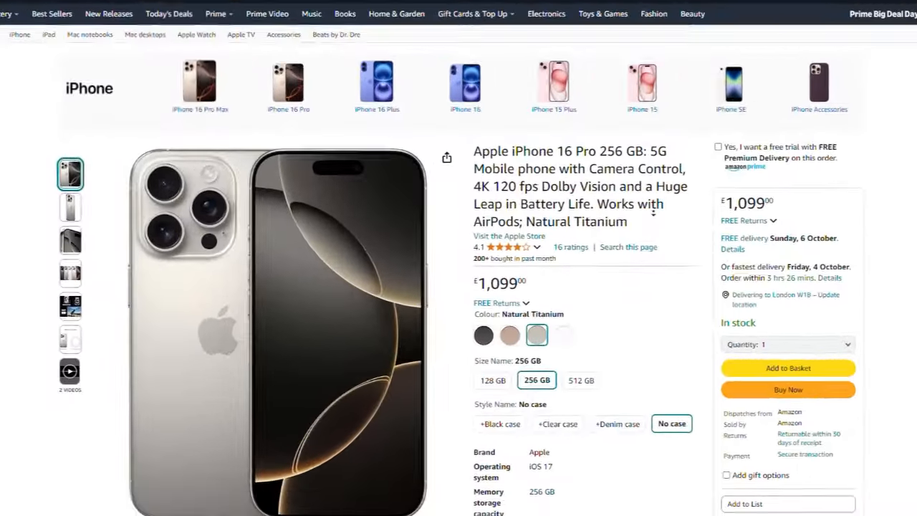
{"action": "scroll", "scroll_direction": "down", "scroll_amount": 3}
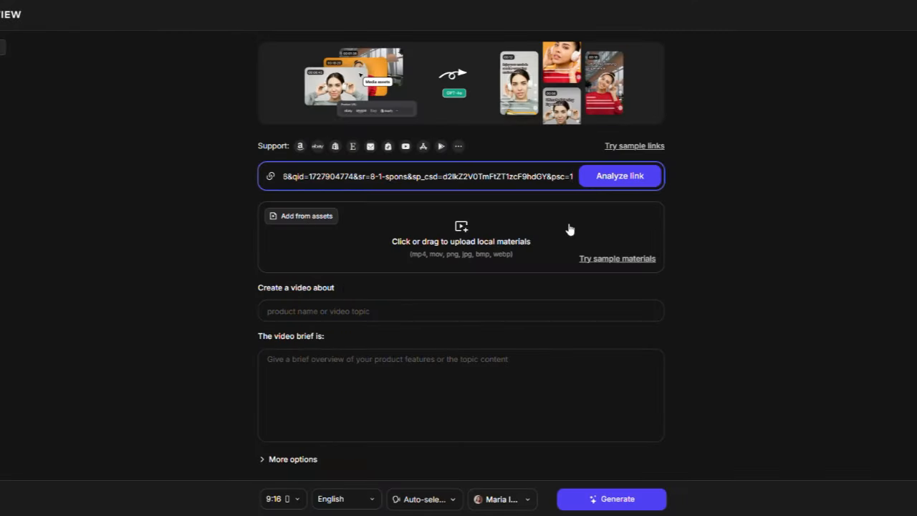
- Analyze the pasted Amazon iPhone 16 Pro link to extract its product materials
{"action": "left_click", "coordinate": [618, 176]}
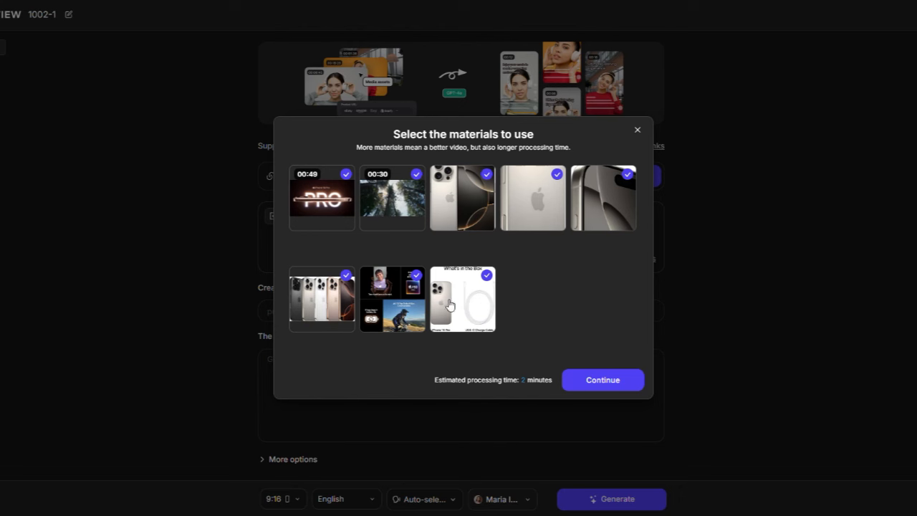
- Continue with all eight extracted materials and review the auto-filled topic and video brief
{"action": "left_click", "coordinate": [602, 379]}
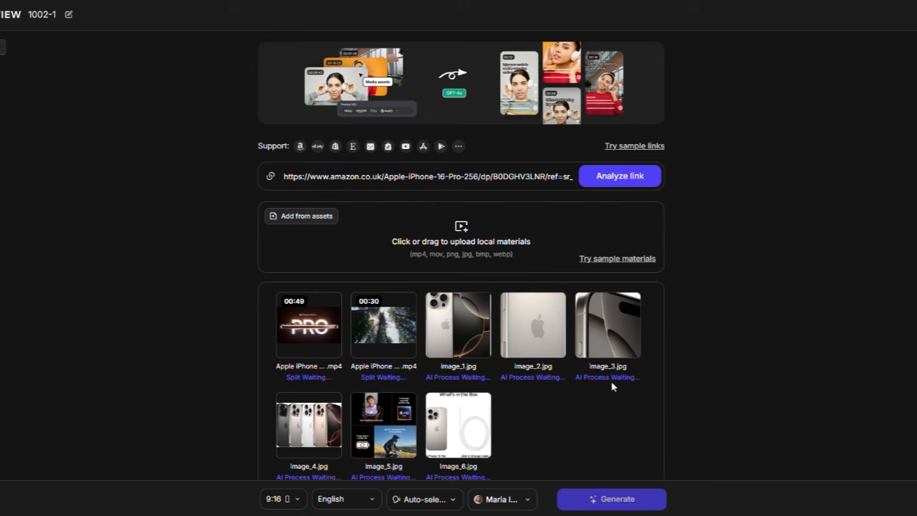
{"action": "scroll", "scroll_direction": "down", "scroll_amount": 3}
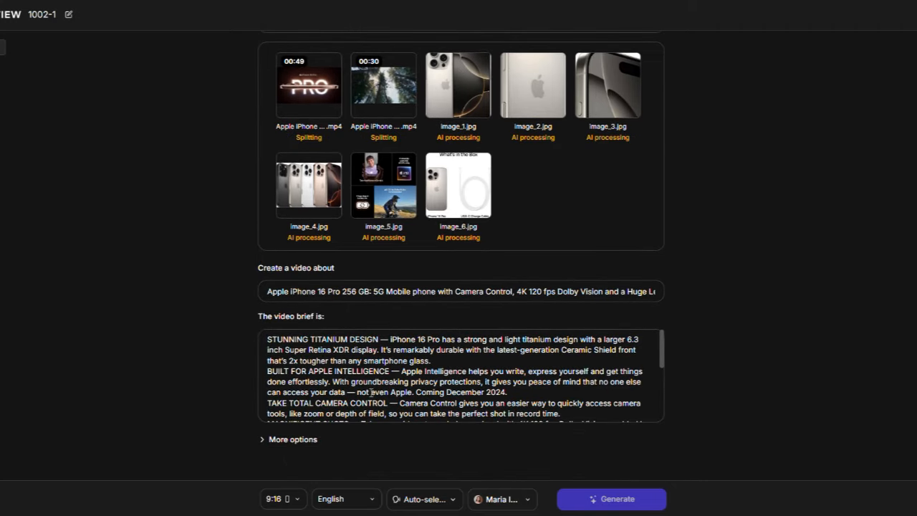
{"action": "scroll", "scroll_direction": "down", "scroll_amount": 3}
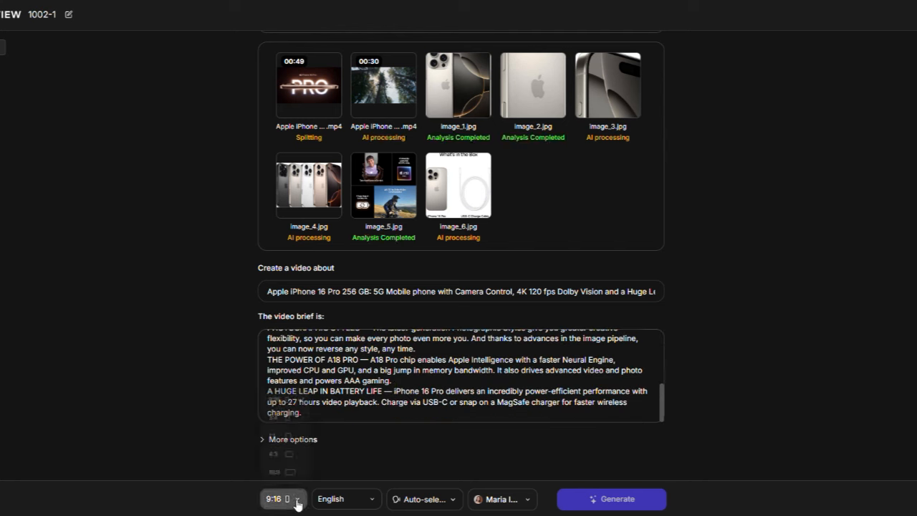
- Review the aspect ratio and language options, keeping 9:16 and English
{"action": "left_click", "coordinate": [281, 498]}
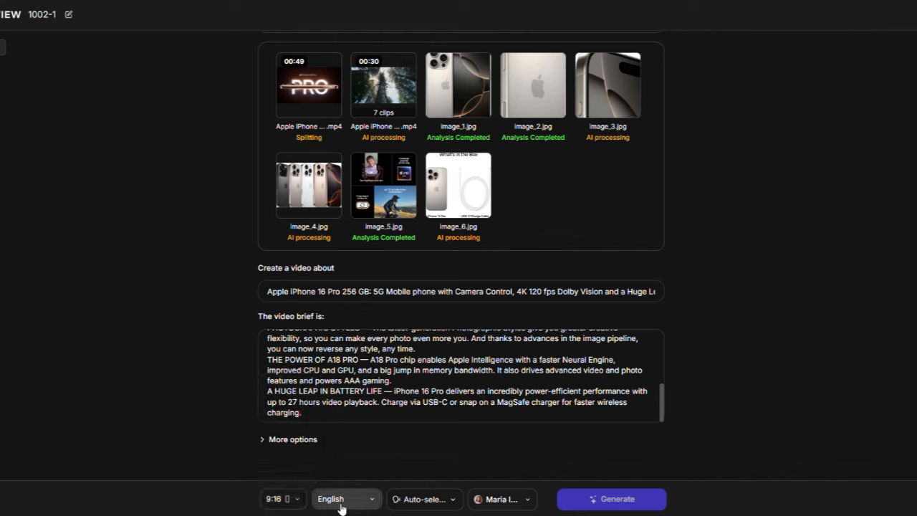
{"action": "left_click", "coordinate": [346, 499]}
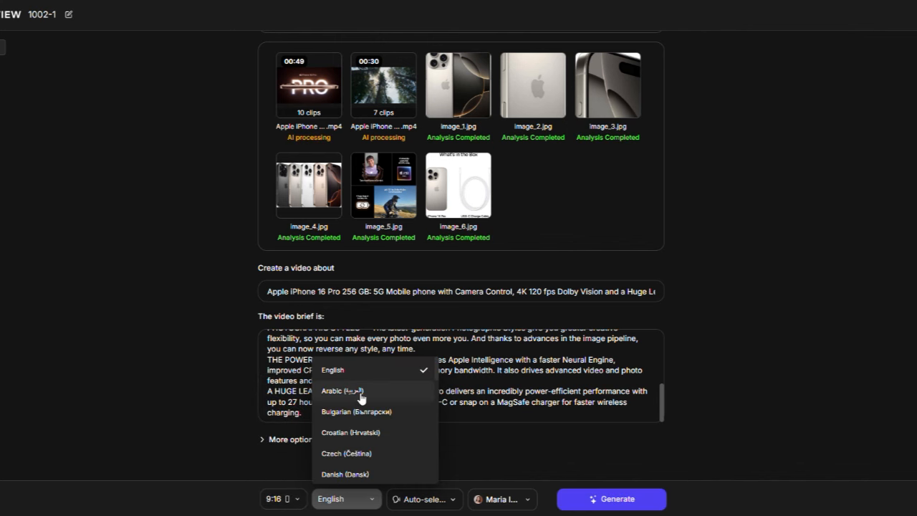
{"action": "scroll", "scroll_direction": "down", "scroll_amount": 3}
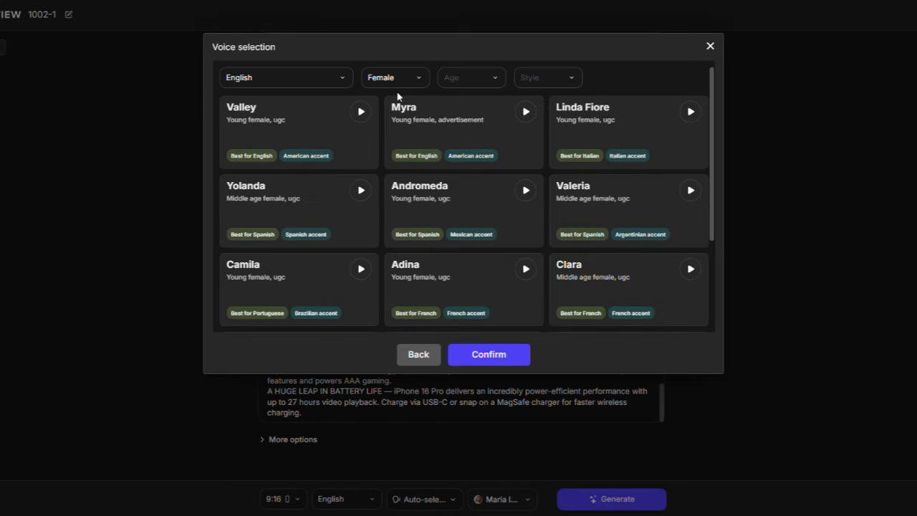
- Filter voices to Female and preview Valley and Myra before settling on Valley
{"action": "left_click", "coordinate": [394, 77]}
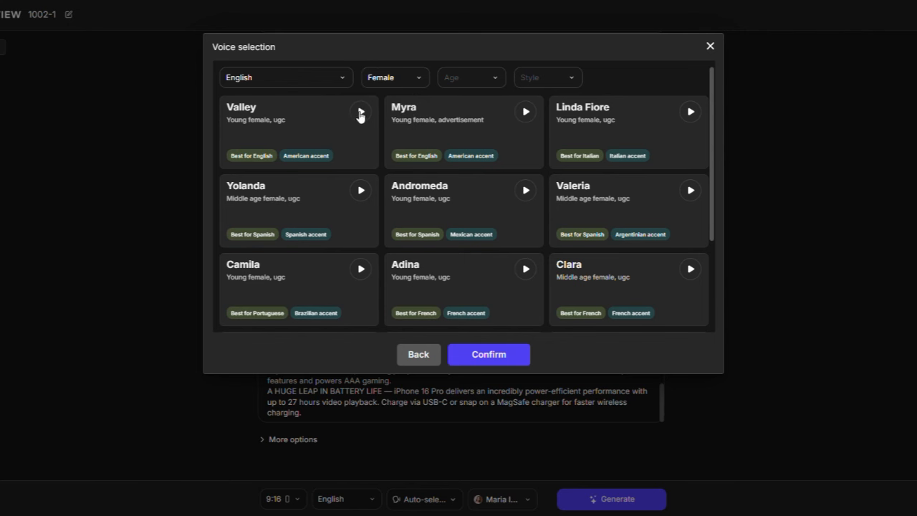
{"action": "left_click", "coordinate": [361, 111]}
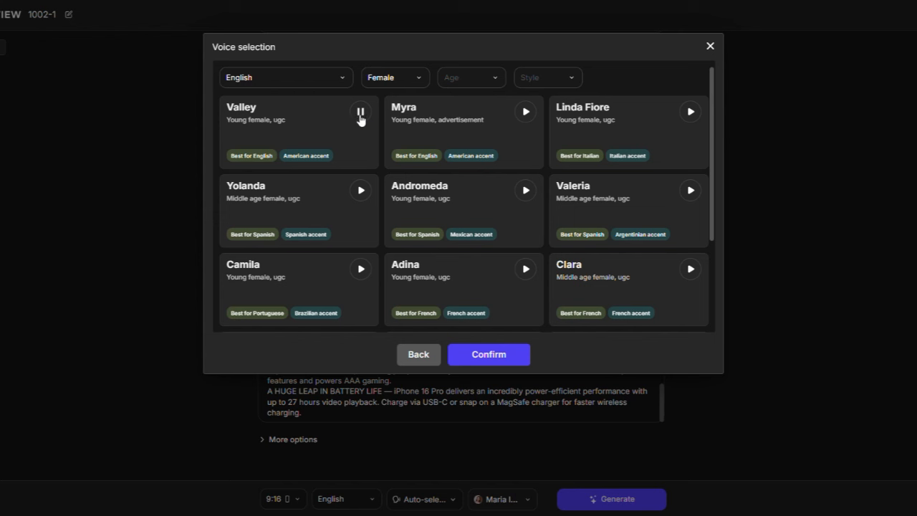
{"action": "left_click", "coordinate": [361, 111]}
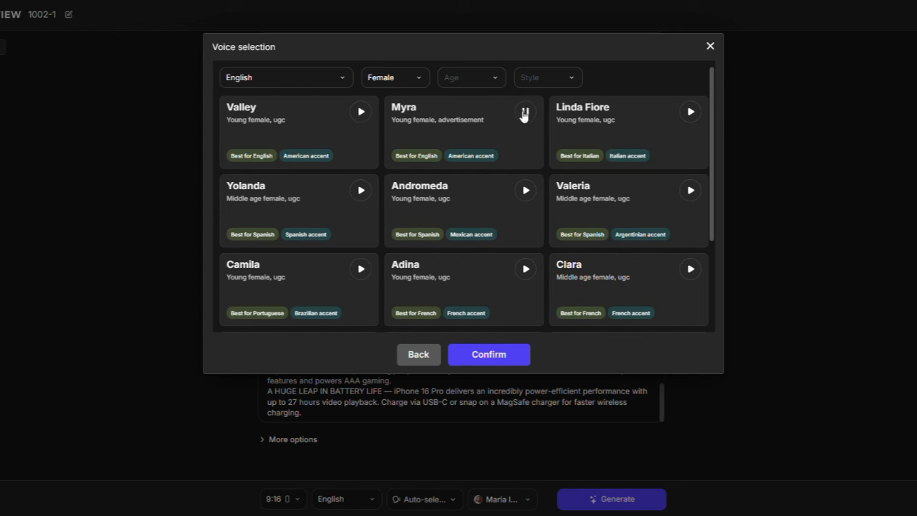
{"action": "left_click", "coordinate": [488, 354]}
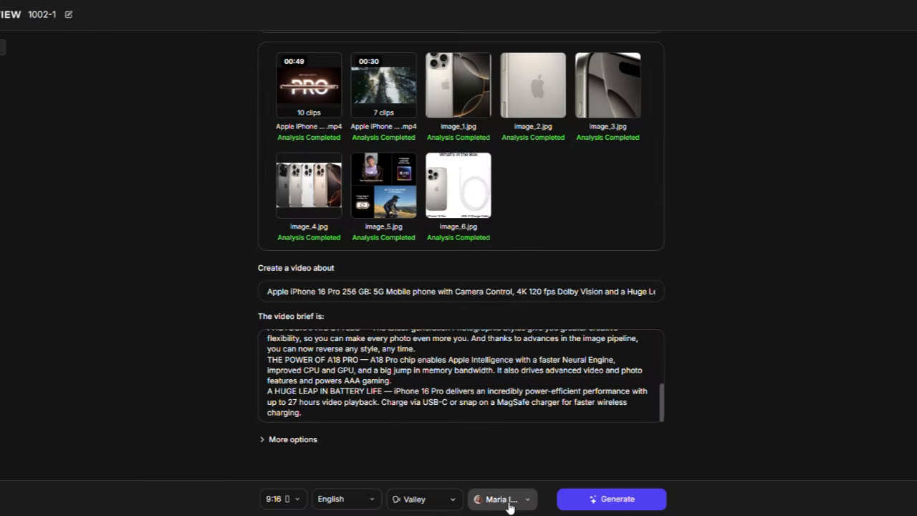
- Browse Maria's avatar poses and confirm the last pose as the presenter
{"action": "left_click", "coordinate": [502, 499]}
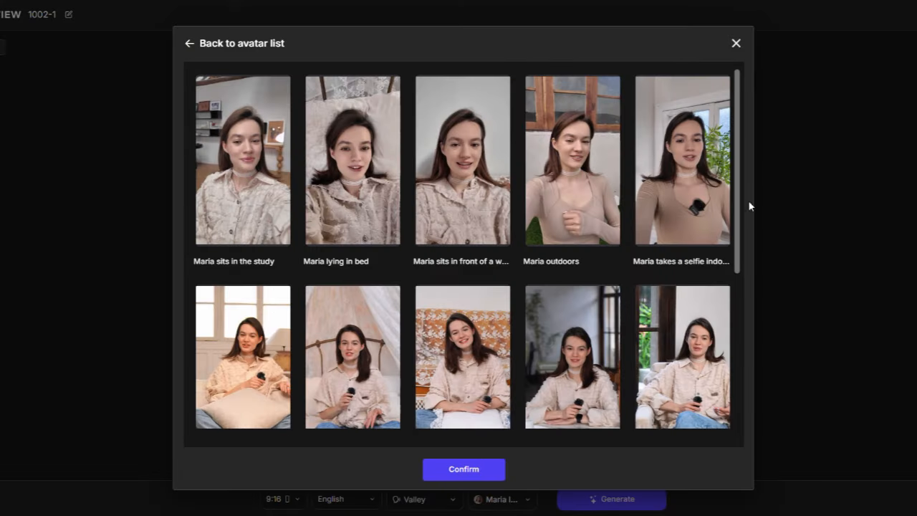
{"action": "scroll", "scroll_direction": "down", "scroll_amount": 3}
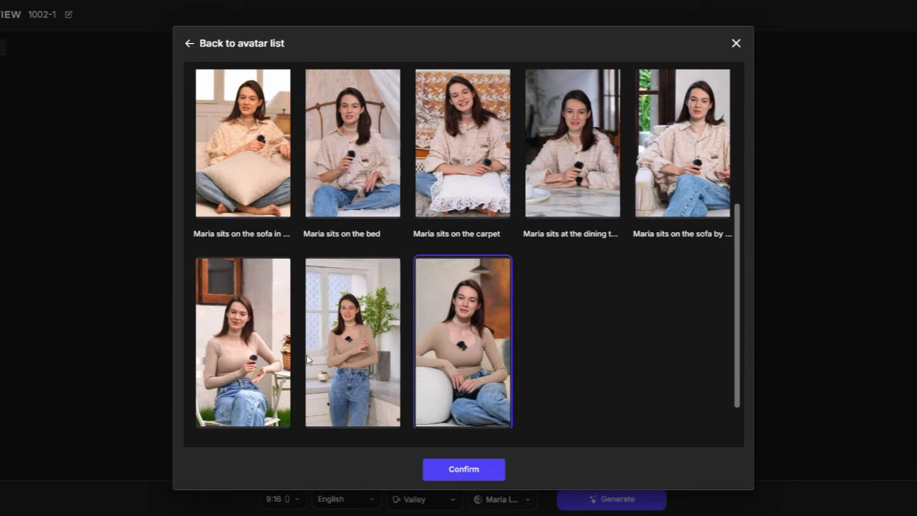
{"action": "left_click", "coordinate": [463, 469]}
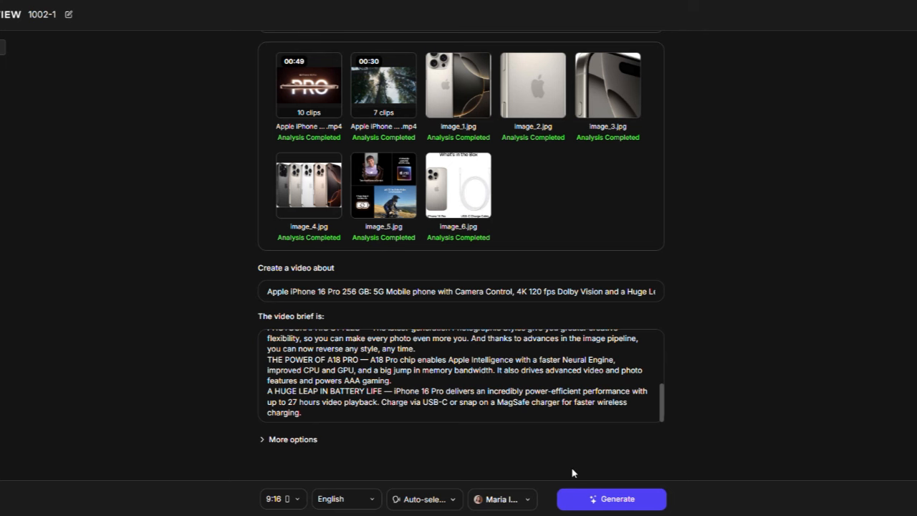
{"action": "mouse_move", "coordinate": [611, 498]}
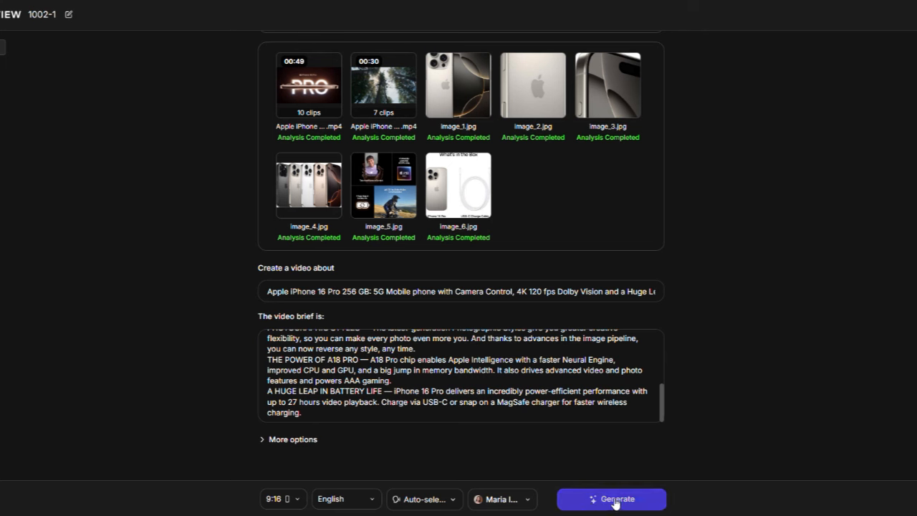
- Generate the iPhone 16 Pro video scripts voiced by Maria
{"action": "left_click", "coordinate": [611, 498]}
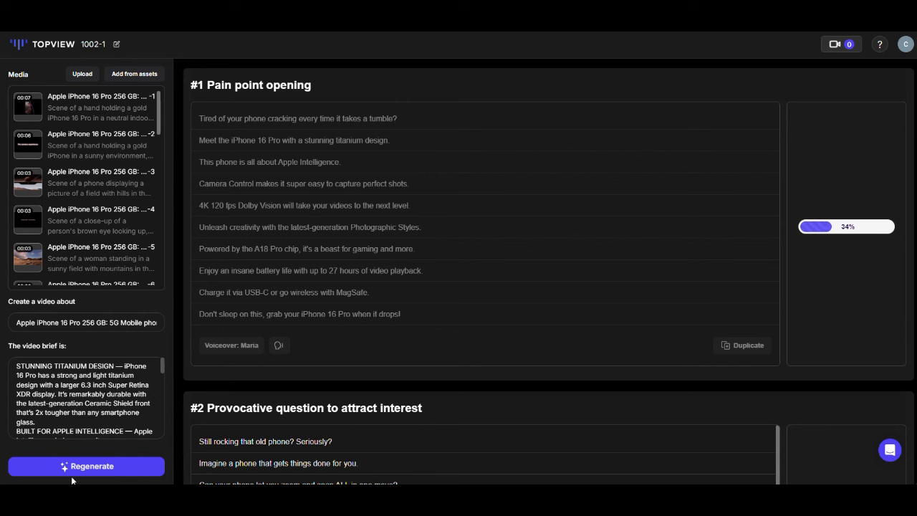
{"action": "mouse_move", "coordinate": [86, 466]}
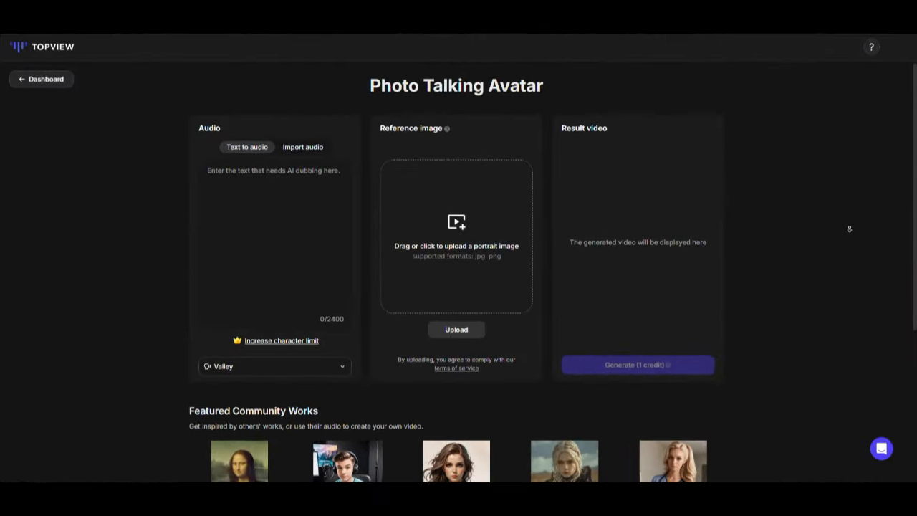
- Scroll through the Photo Talking Avatar Featured Community Works examples
{"action": "scroll", "scroll_direction": "down", "scroll_amount": 3}
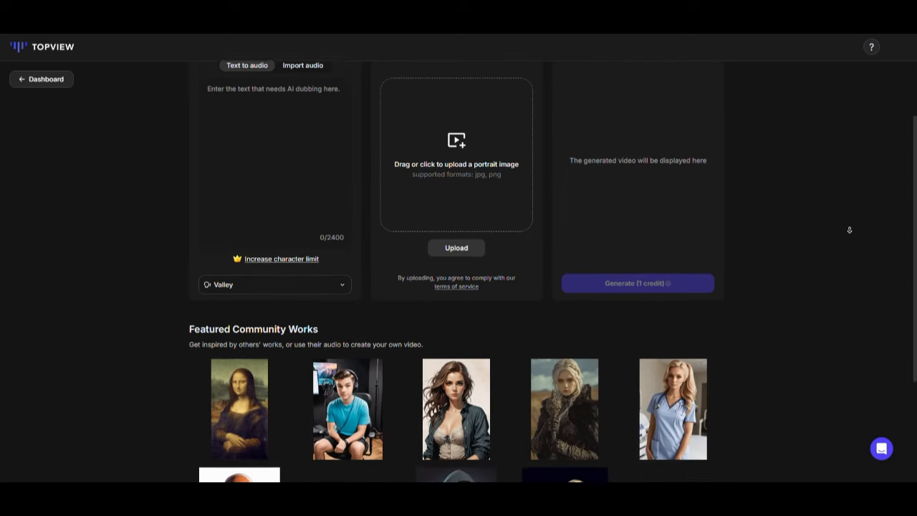
{"action": "scroll", "scroll_direction": "down", "scroll_amount": 3}
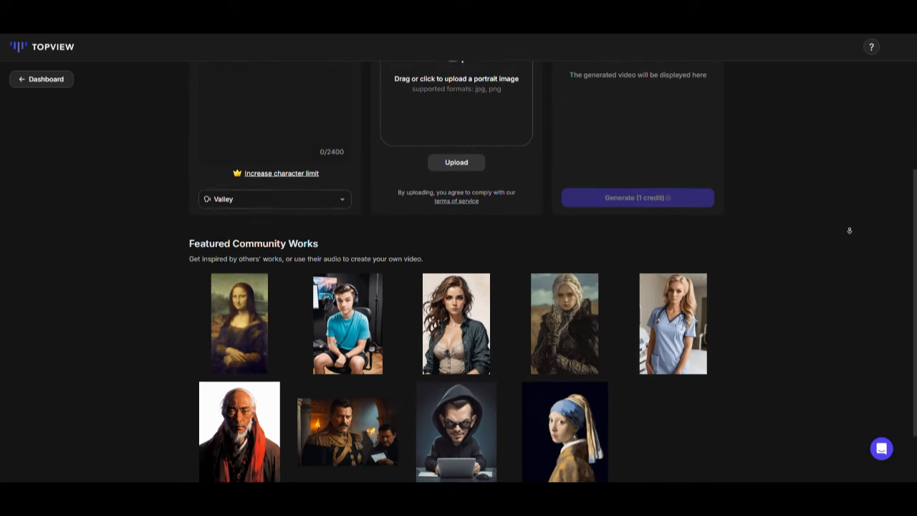
{"action": "scroll", "scroll_direction": "down", "scroll_amount": 3}
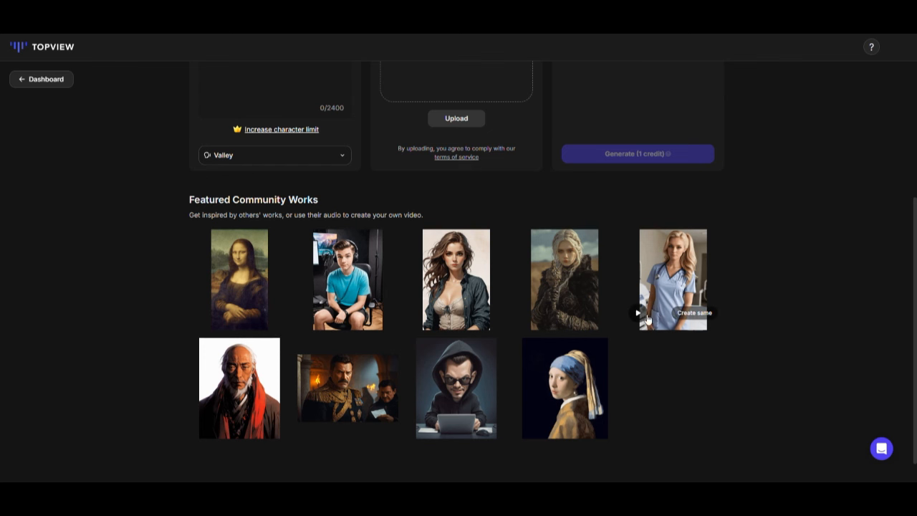
{"action": "mouse_move", "coordinate": [456, 312]}
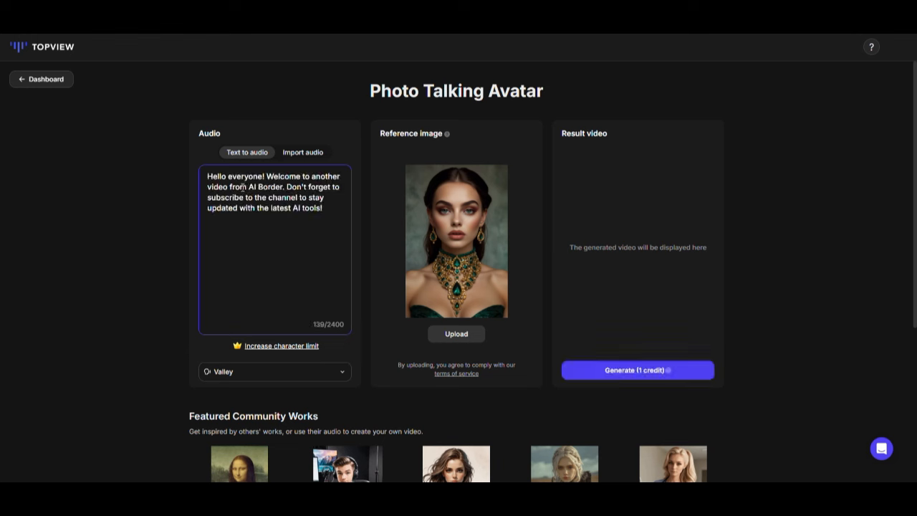
- Keep Valley as the avatar voice and generate the talking photo video for 1 credit
{"action": "left_click", "coordinate": [274, 371]}
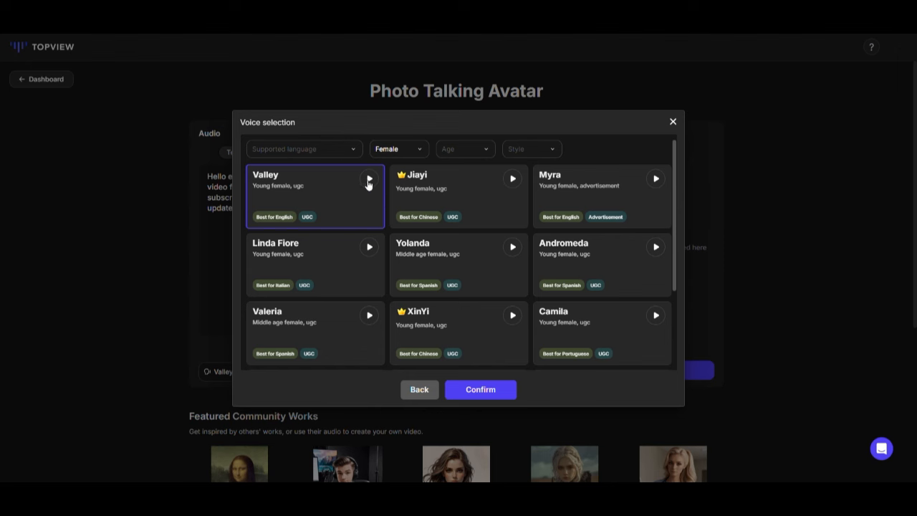
{"action": "mouse_move", "coordinate": [378, 255]}
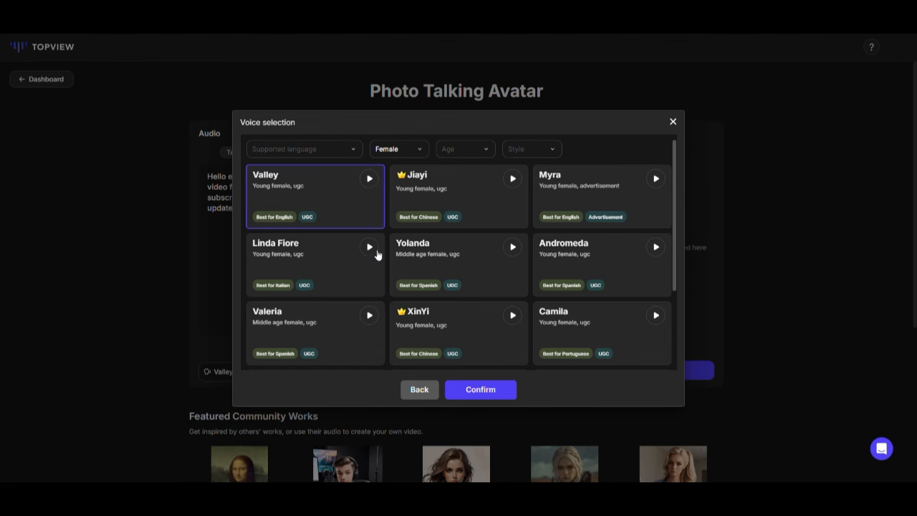
{"action": "left_click", "coordinate": [480, 389]}
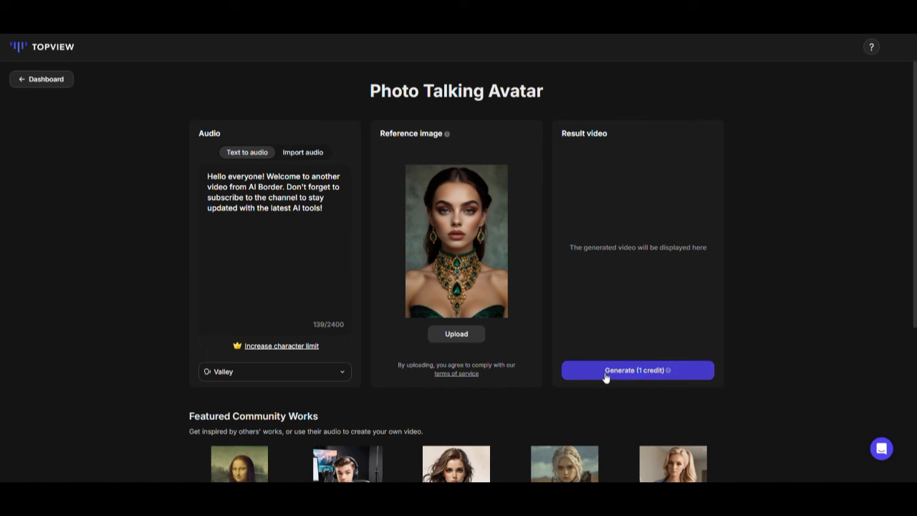
{"action": "left_click", "coordinate": [637, 369]}
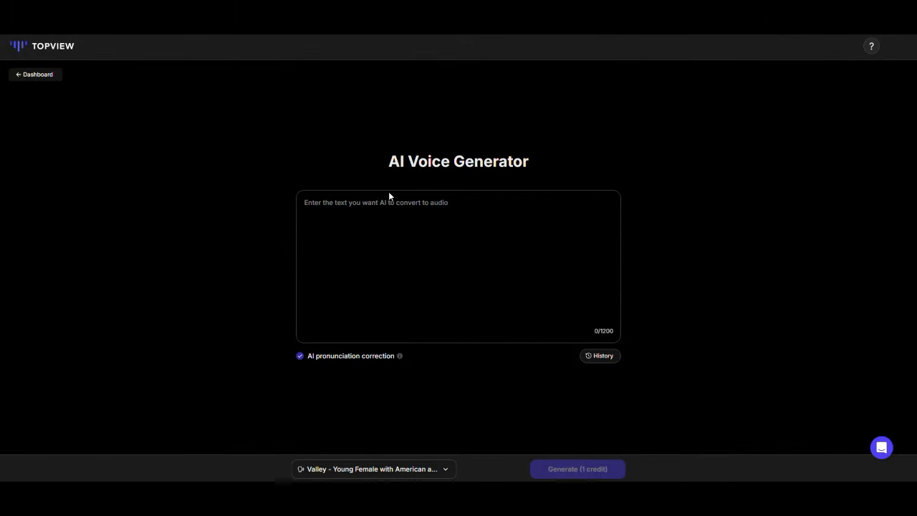
- Voice the welcome script with Myra and download the most recent generated audio
{"action": "left_click", "coordinate": [459, 265]}
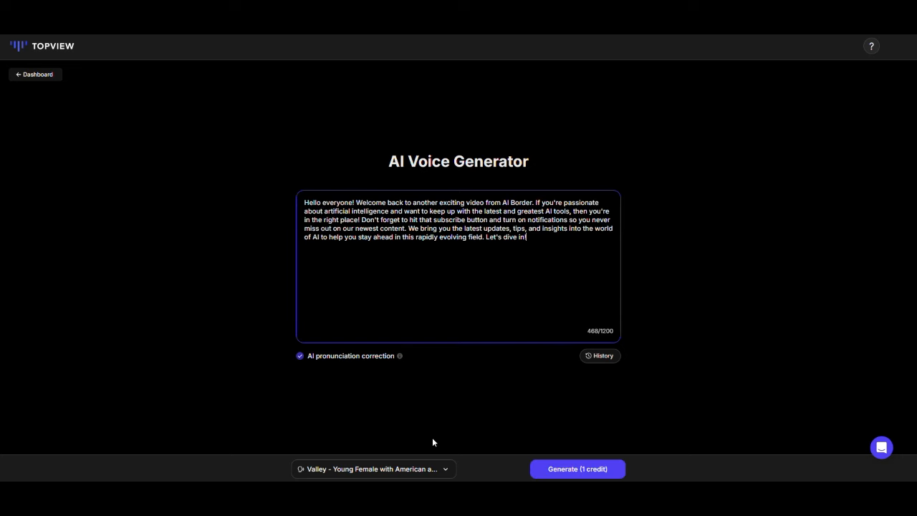
{"action": "left_click", "coordinate": [372, 468]}
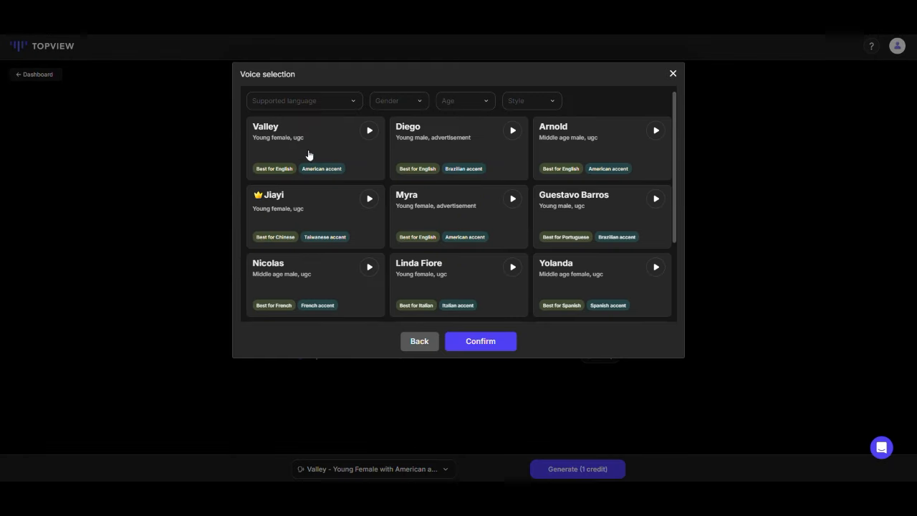
{"action": "left_click", "coordinate": [458, 215]}
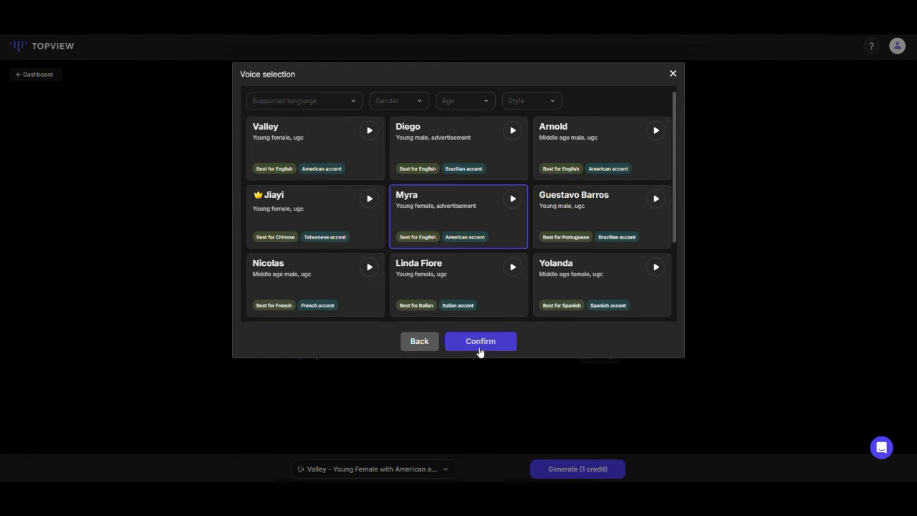
{"action": "left_click", "coordinate": [480, 341]}
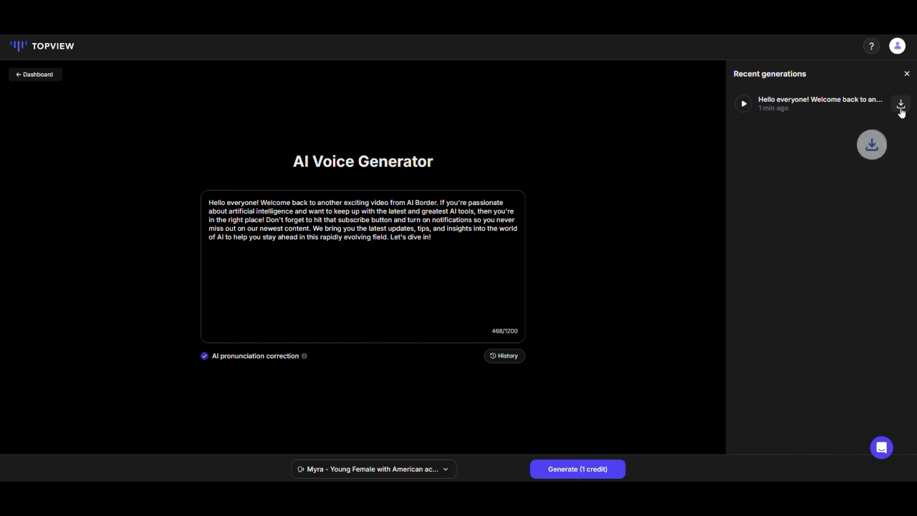
{"action": "left_click", "coordinate": [742, 103]}
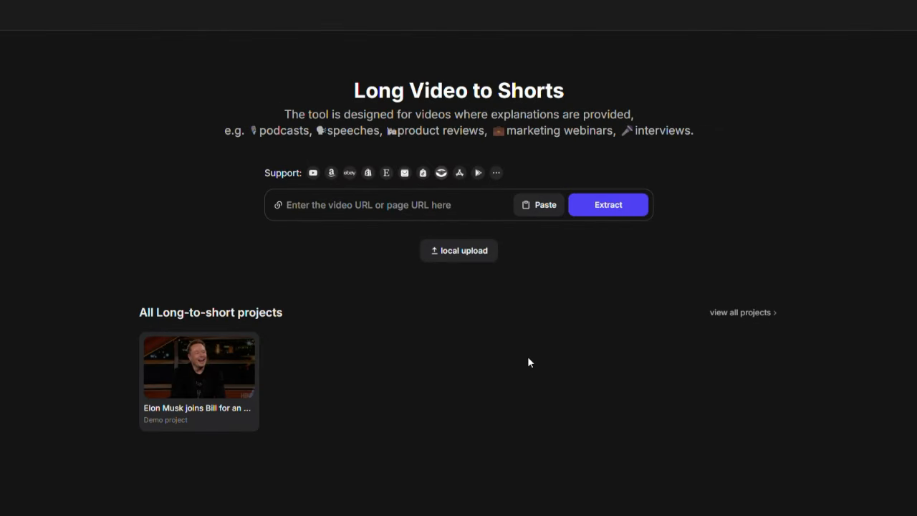
{"action": "mouse_move", "coordinate": [385, 99]}
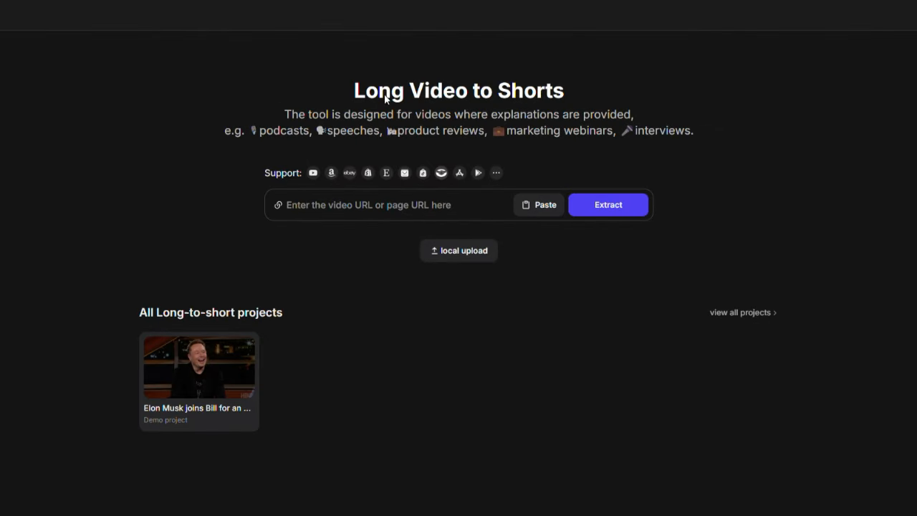
{"action": "mouse_move", "coordinate": [517, 102]}
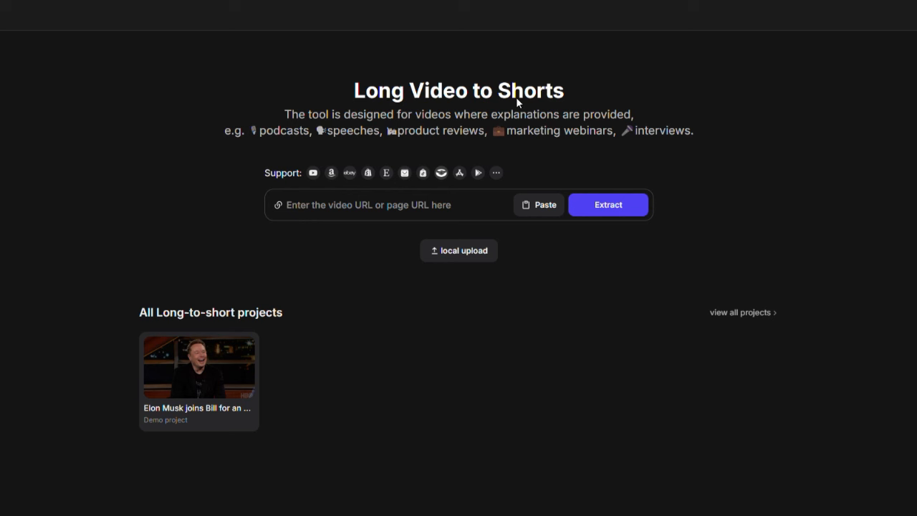
{"action": "mouse_move", "coordinate": [459, 173]}
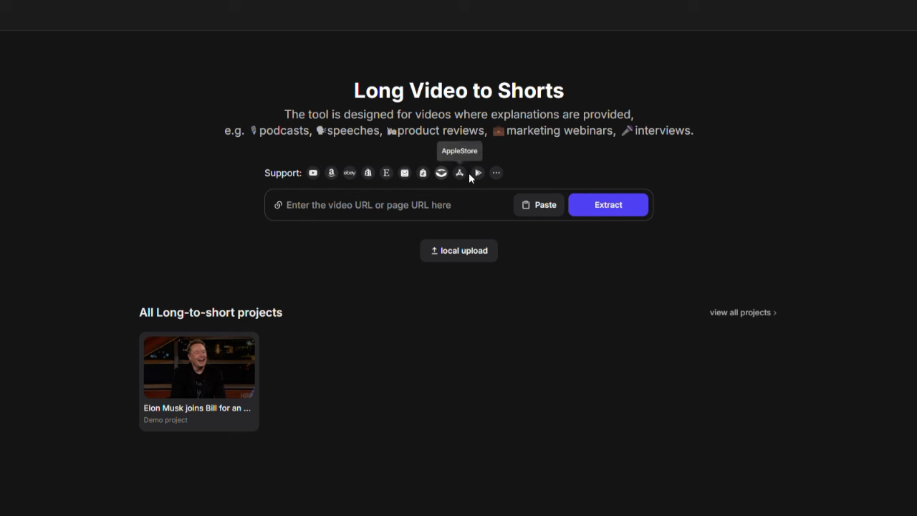
{"action": "left_click", "coordinate": [387, 204]}
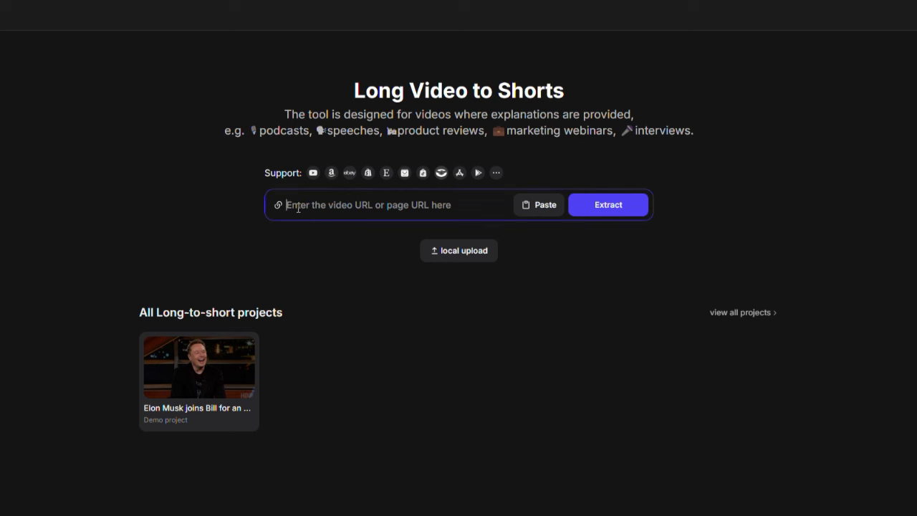
{"action": "type", "text": "https://www.youtube.com/watch?v=2aTOC3capOY"}
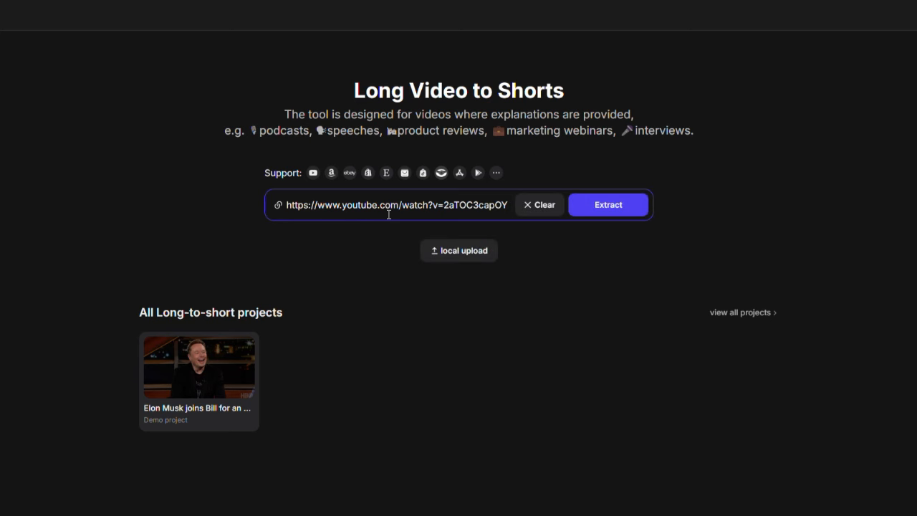
{"action": "left_click", "coordinate": [607, 205]}
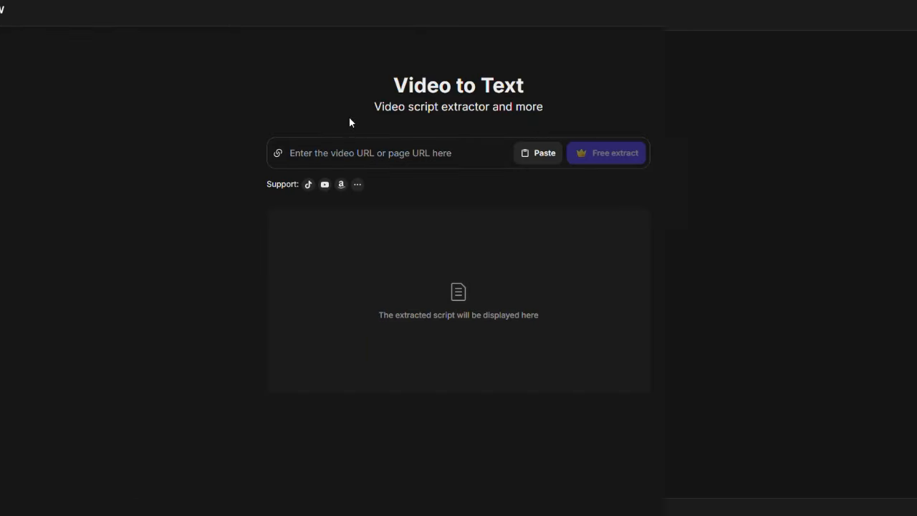
{"action": "mouse_move", "coordinate": [437, 107]}
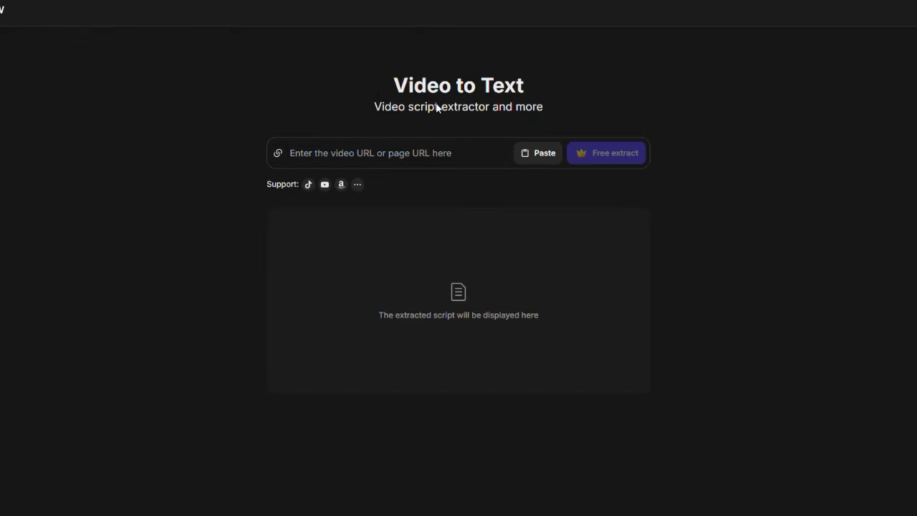
{"action": "mouse_move", "coordinate": [507, 127]}
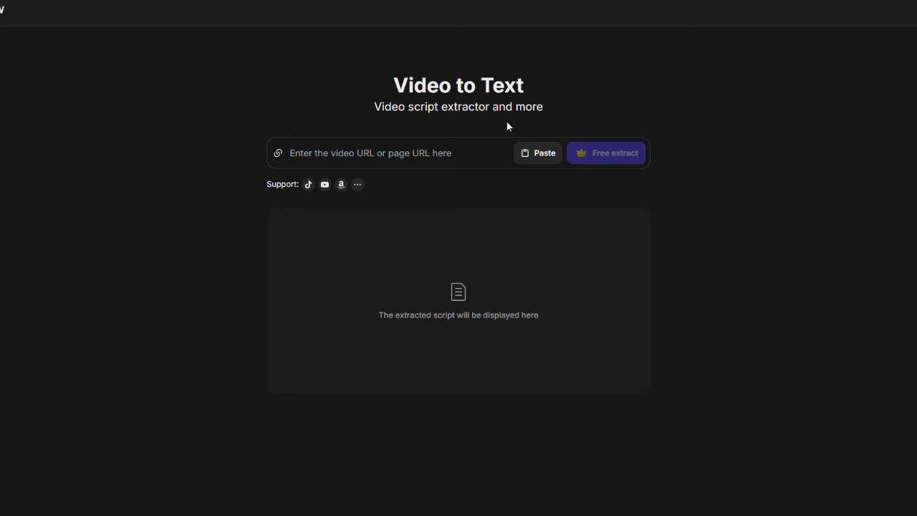
{"action": "mouse_move", "coordinate": [343, 186]}
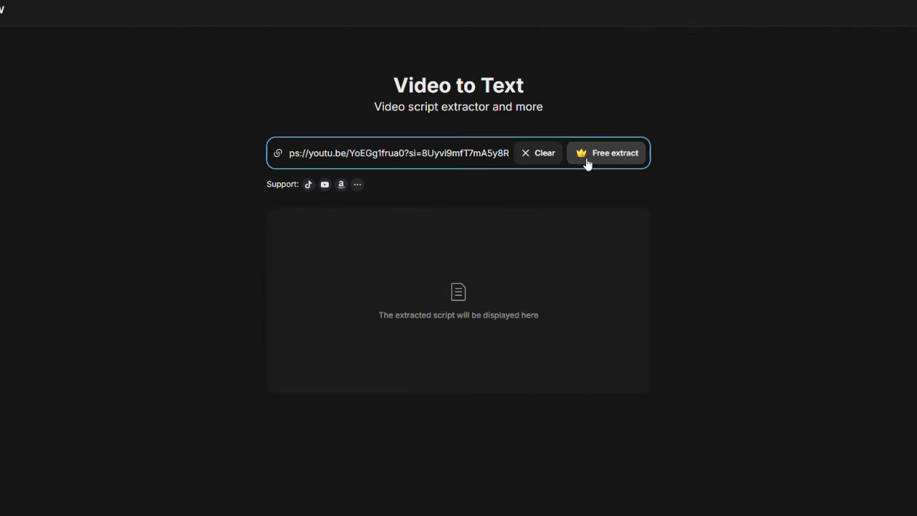
- Free-extract the pasted YouTube video's script and review the transcript
{"action": "left_click", "coordinate": [606, 152]}
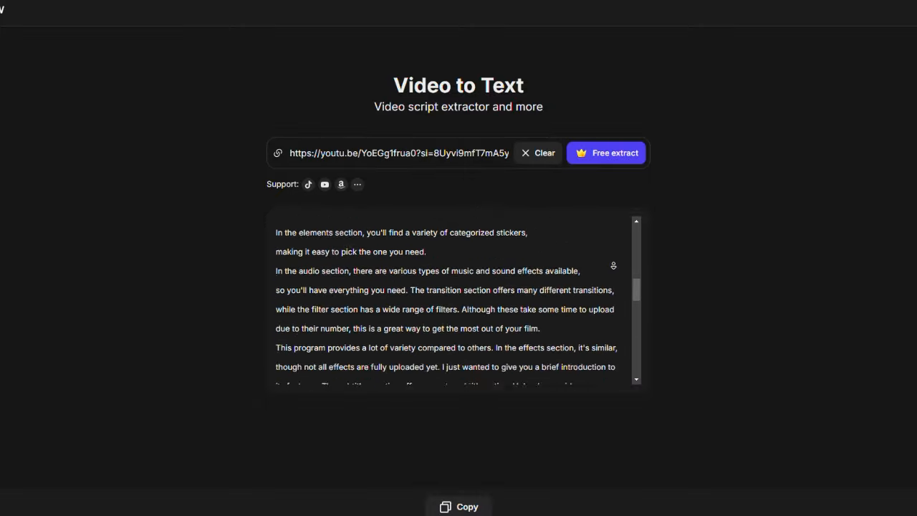
{"action": "scroll", "scroll_direction": "down", "scroll_amount": 3}
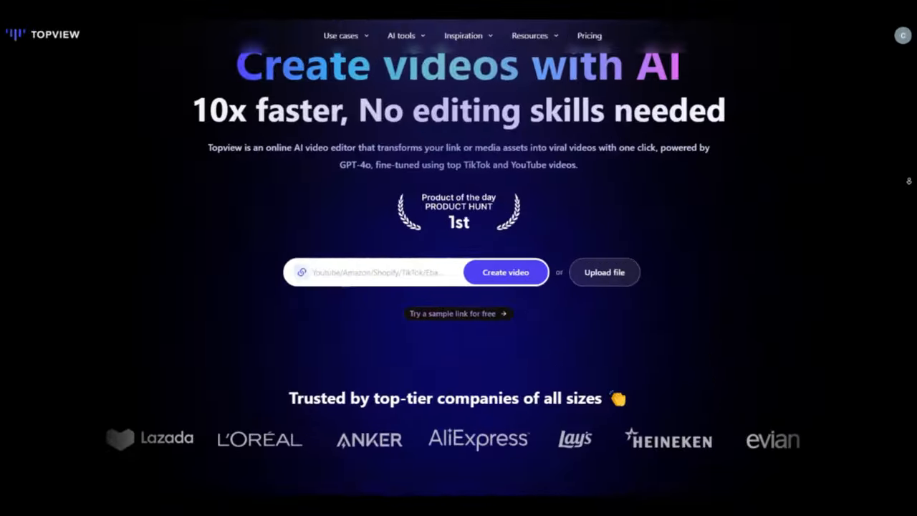
- Scroll the homepage past the tool cards and use-case grid down to the pricing plans
{"action": "scroll", "scroll_direction": "down", "scroll_amount": 3}
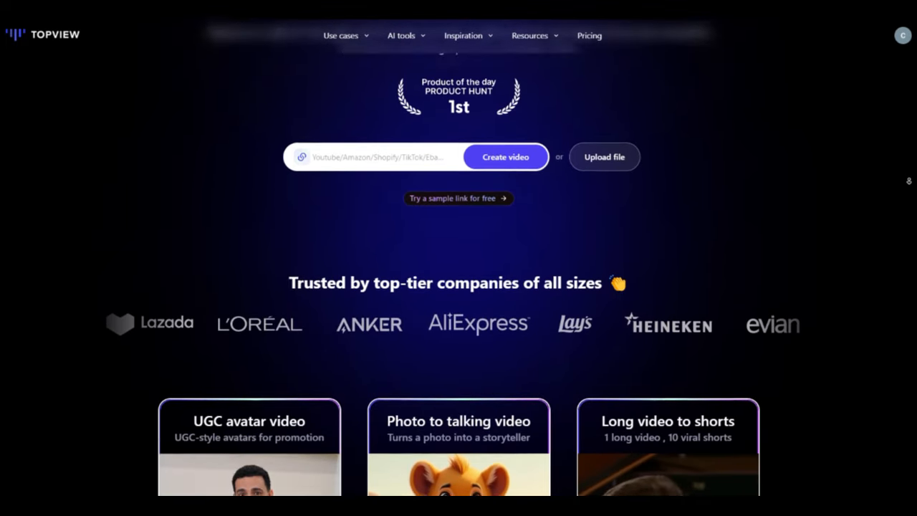
{"action": "scroll", "scroll_direction": "down", "scroll_amount": 3}
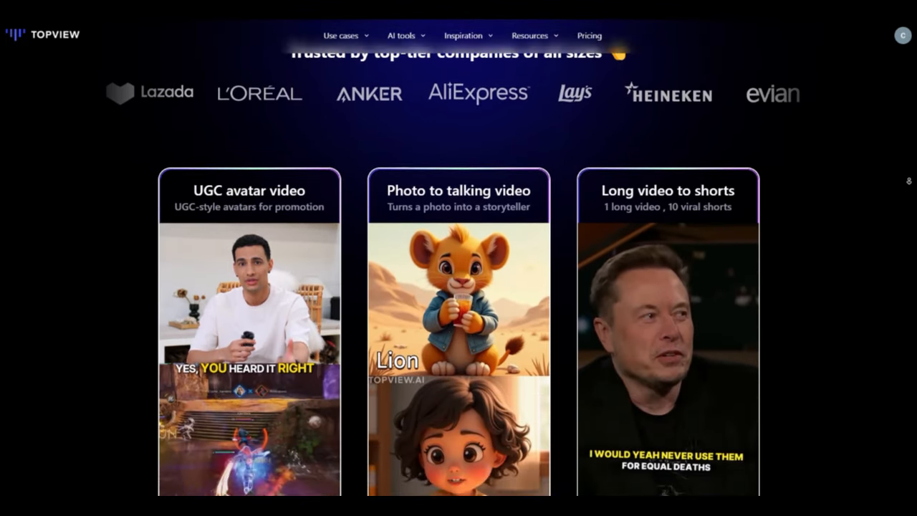
{"action": "scroll", "scroll_direction": "down", "scroll_amount": 3}
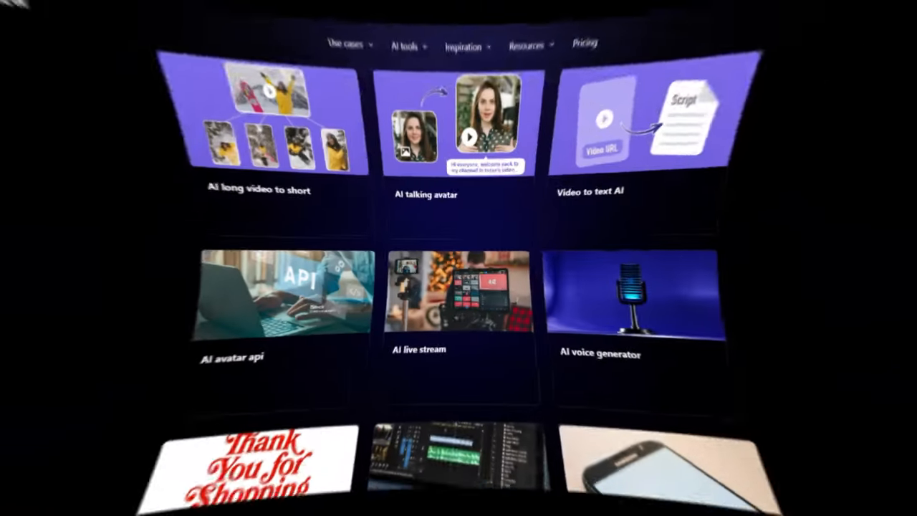
{"action": "scroll", "scroll_direction": "down", "scroll_amount": 3}
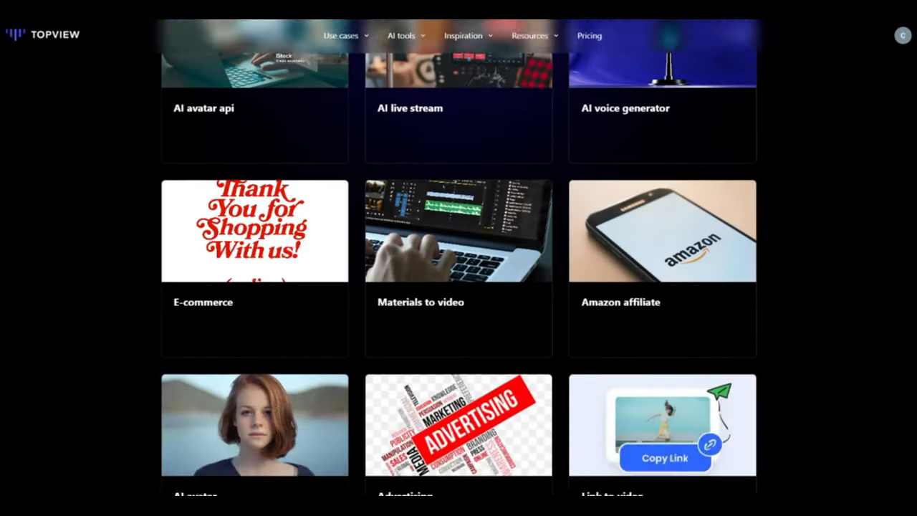
{"action": "scroll", "scroll_direction": "down", "scroll_amount": 3}
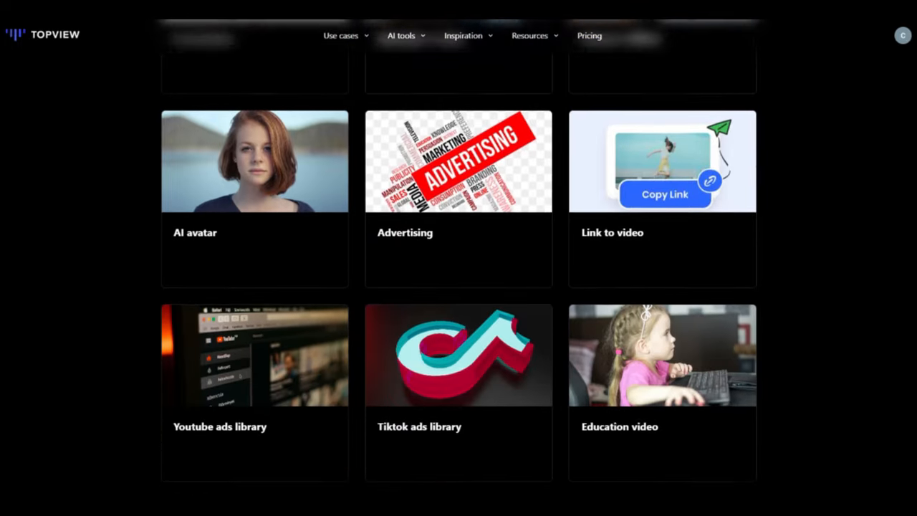
{"action": "scroll", "scroll_direction": "down", "scroll_amount": 3}
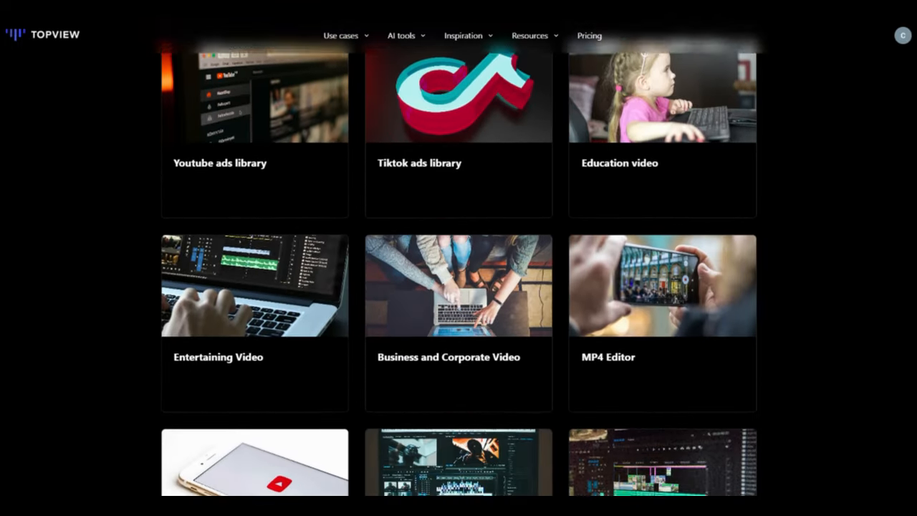
{"action": "scroll", "scroll_direction": "down", "scroll_amount": 3}
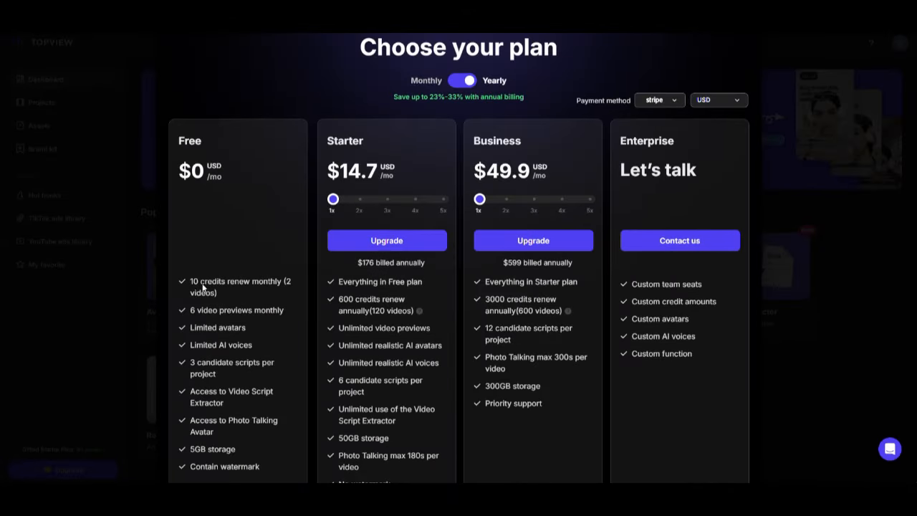
{"action": "mouse_move", "coordinate": [332, 149]}
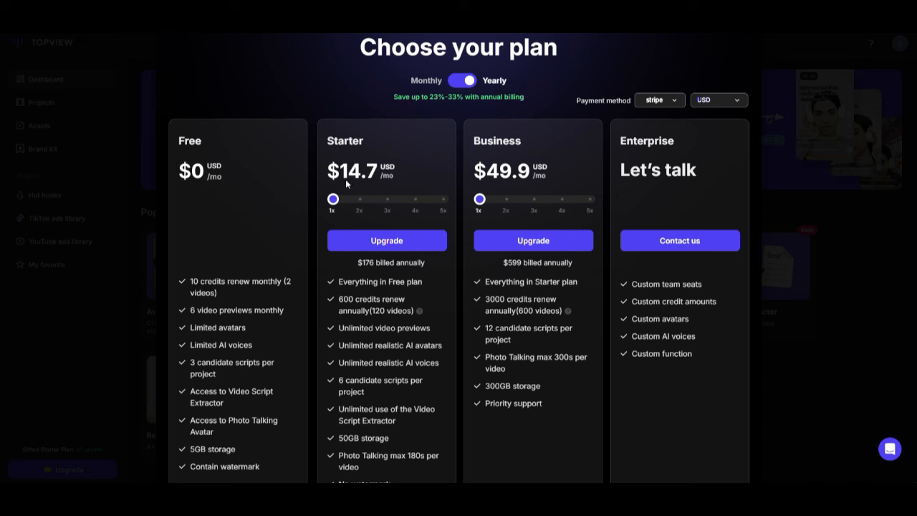
{"action": "mouse_move", "coordinate": [369, 183]}
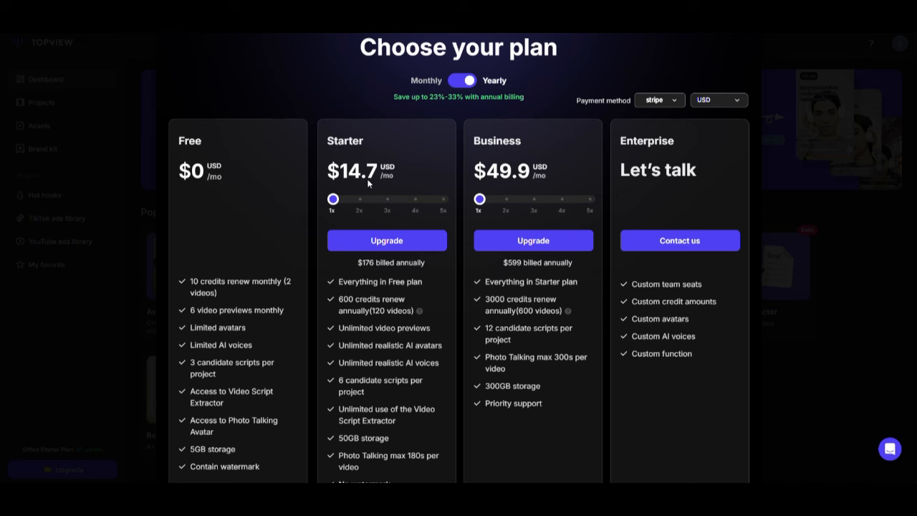
{"action": "mouse_move", "coordinate": [478, 150]}
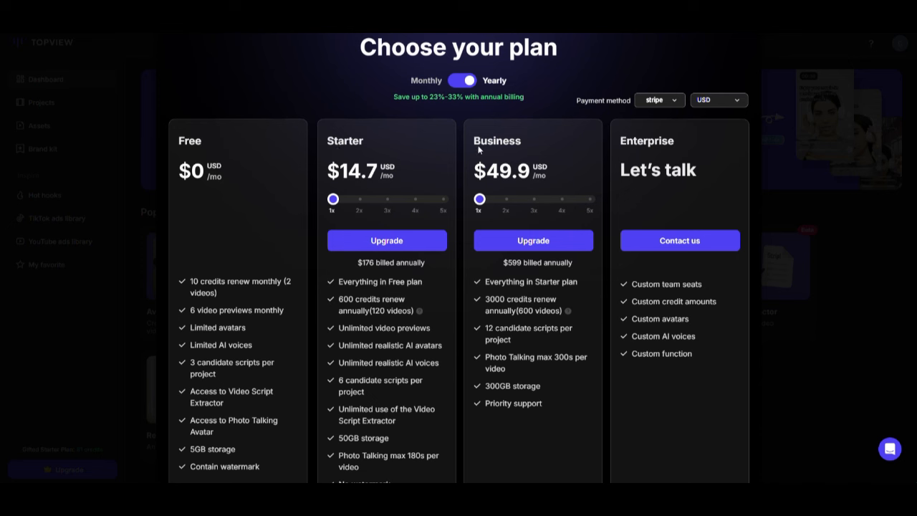
{"action": "mouse_move", "coordinate": [493, 186]}
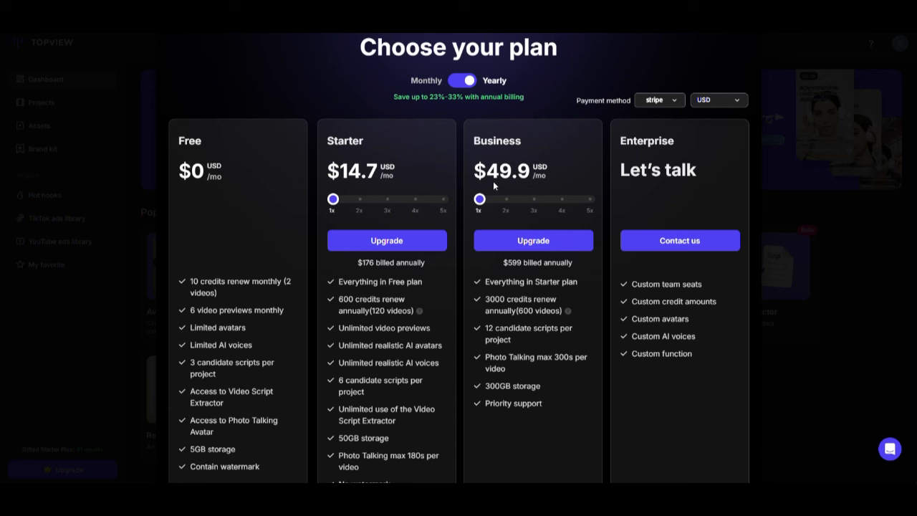